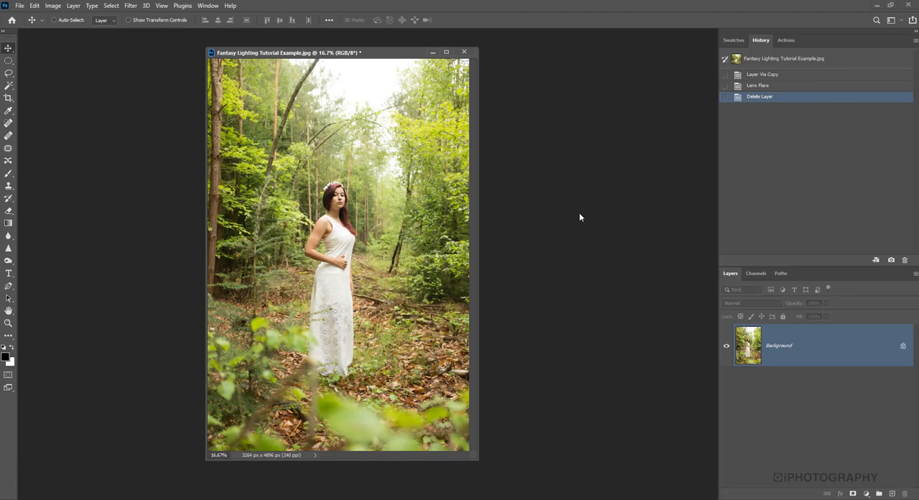
pyautogui.moveTo(340, 41)
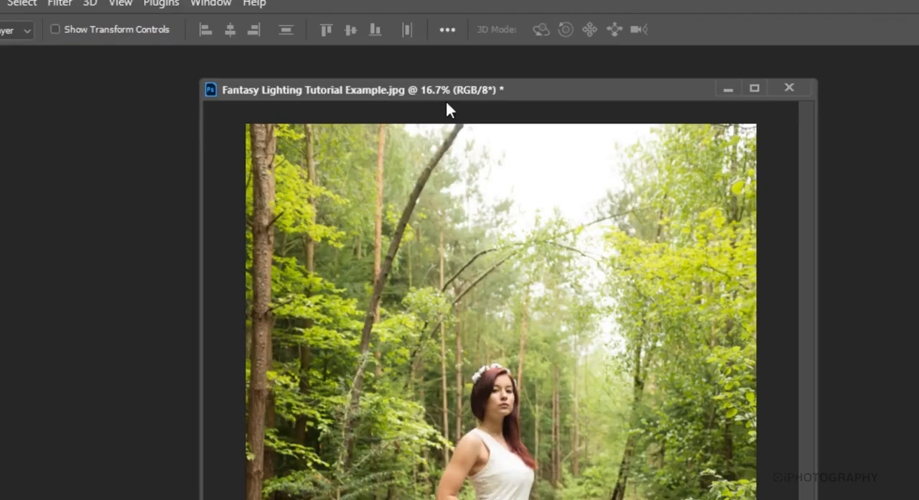
pyautogui.moveTo(445, 125)
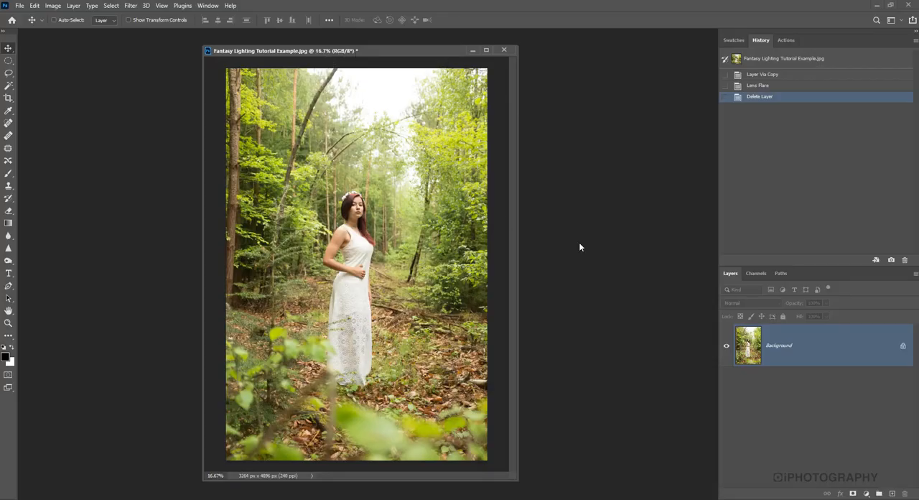
pyautogui.moveTo(246, 295)
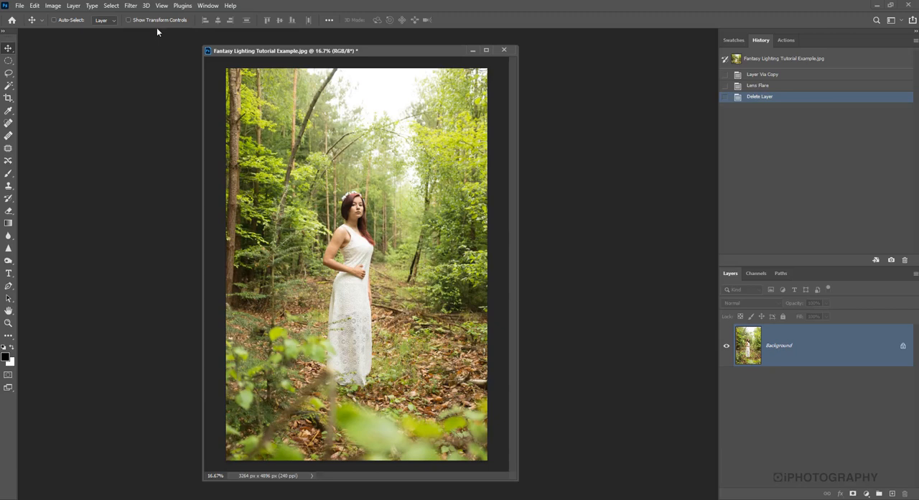
pyautogui.moveTo(152, 33)
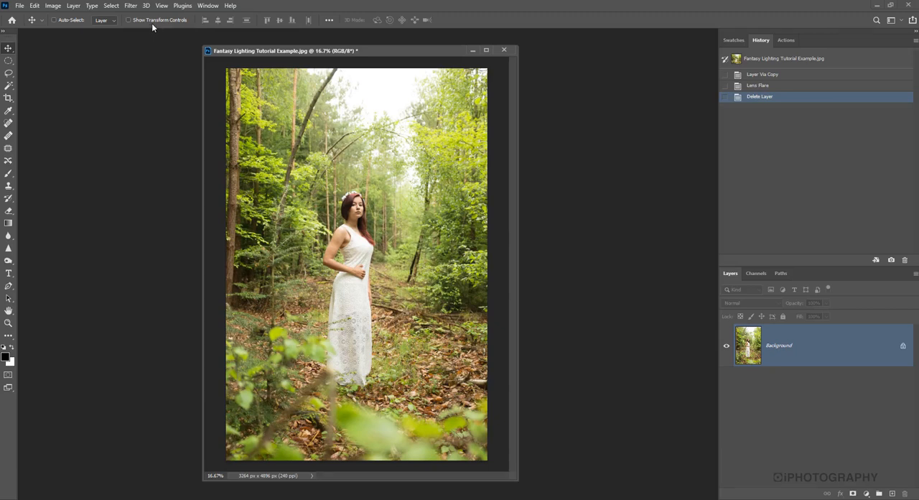
pyautogui.moveTo(127, 9)
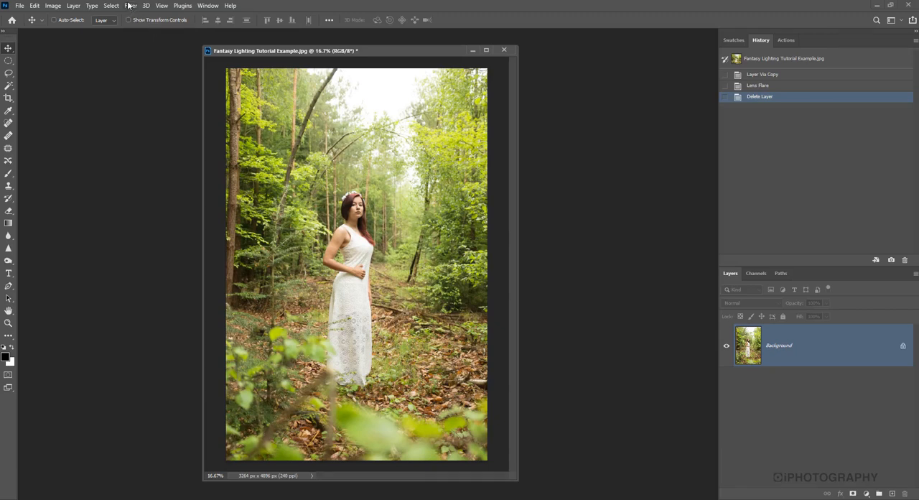
# Step: Duplicate the Background layer via Layer > Duplicate Layer, keeping the name 'Background copy'
pyautogui.click(92, 6)
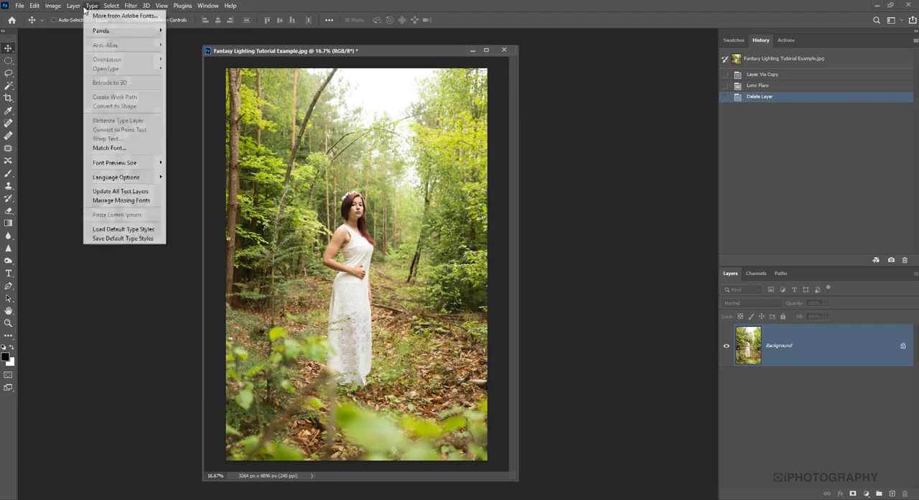
pyautogui.click(75, 7)
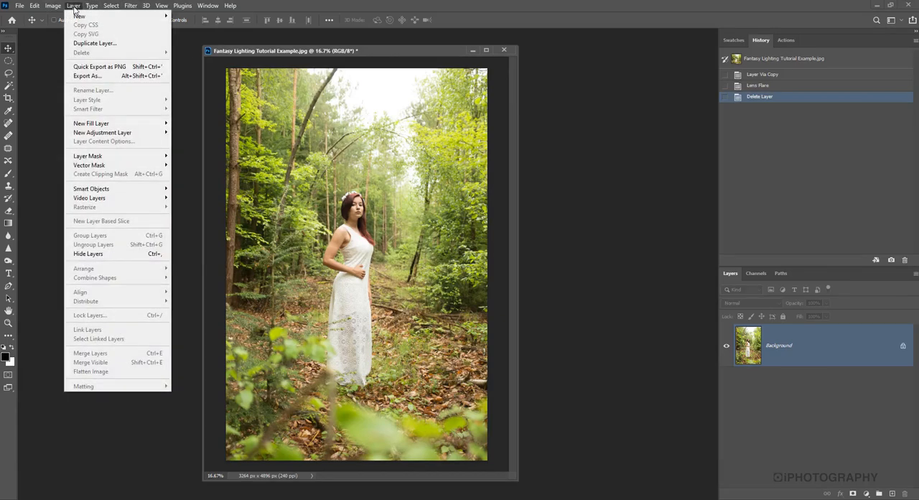
pyautogui.click(96, 43)
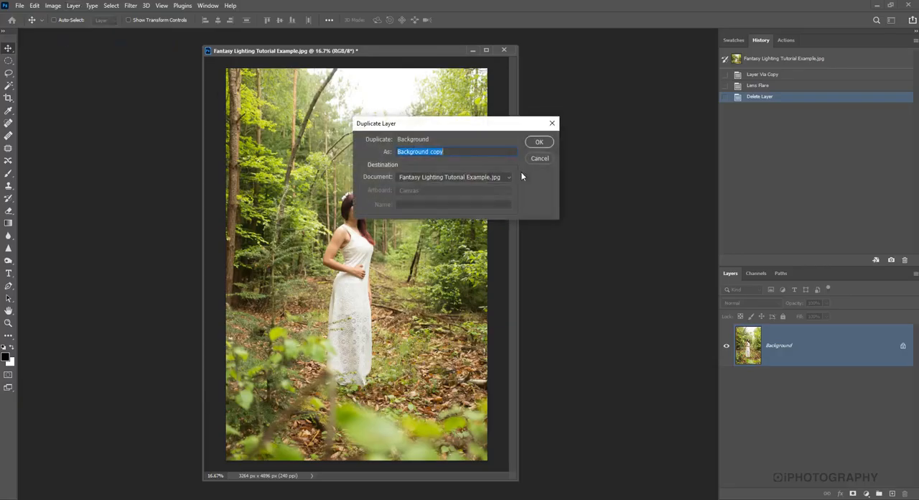
pyautogui.click(540, 142)
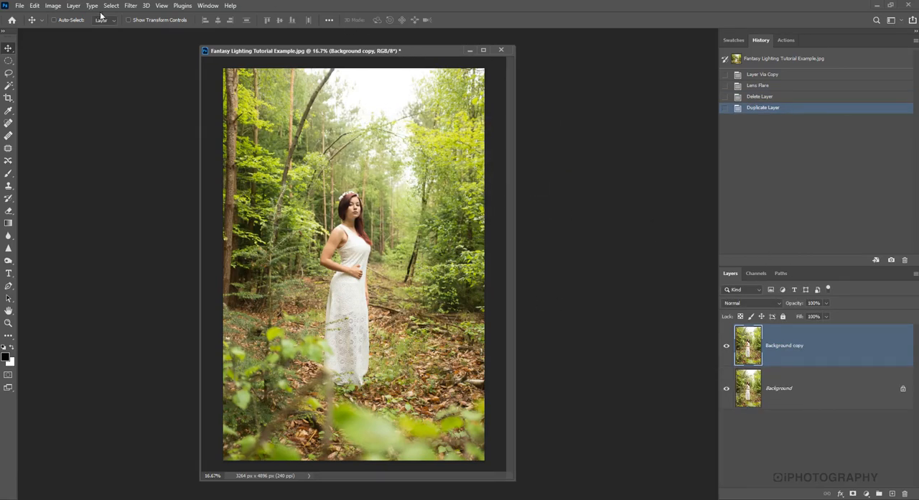
# Step: Render a lens flare near the top right of Background copy at about 180% brightness
pyautogui.click(137, 6)
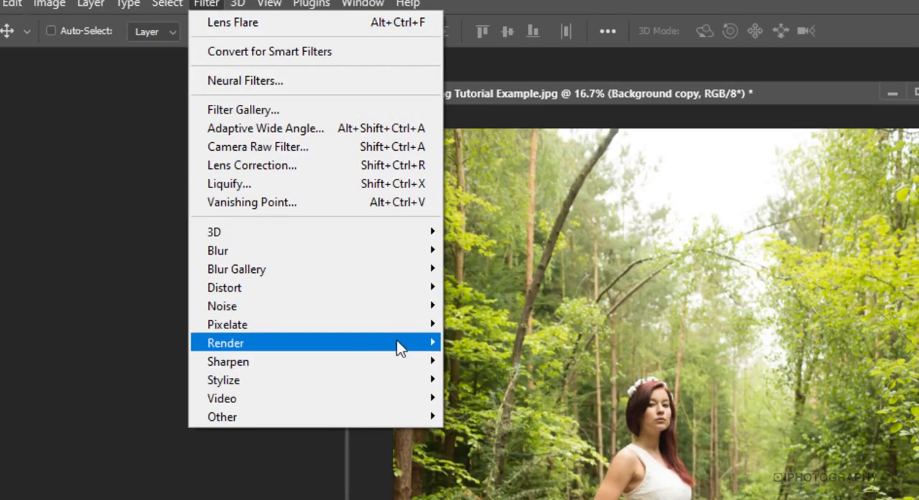
pyautogui.moveTo(401, 346)
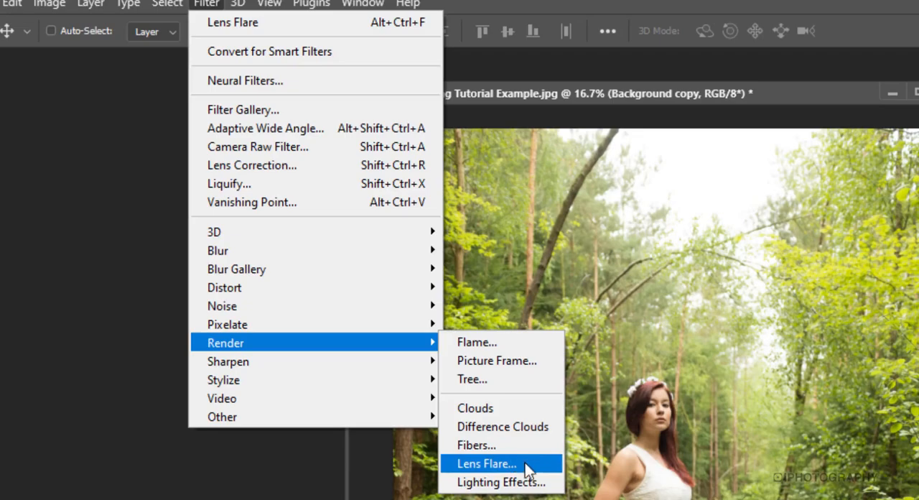
pyautogui.click(489, 463)
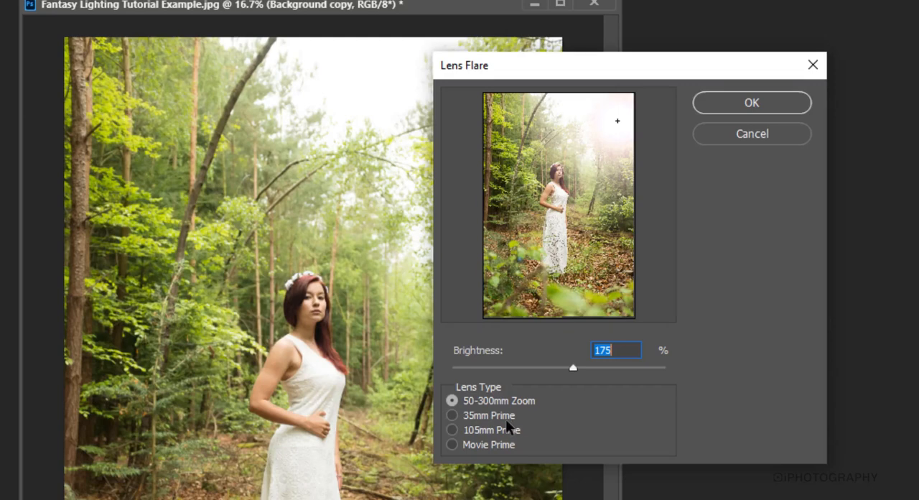
pyautogui.moveTo(530, 141)
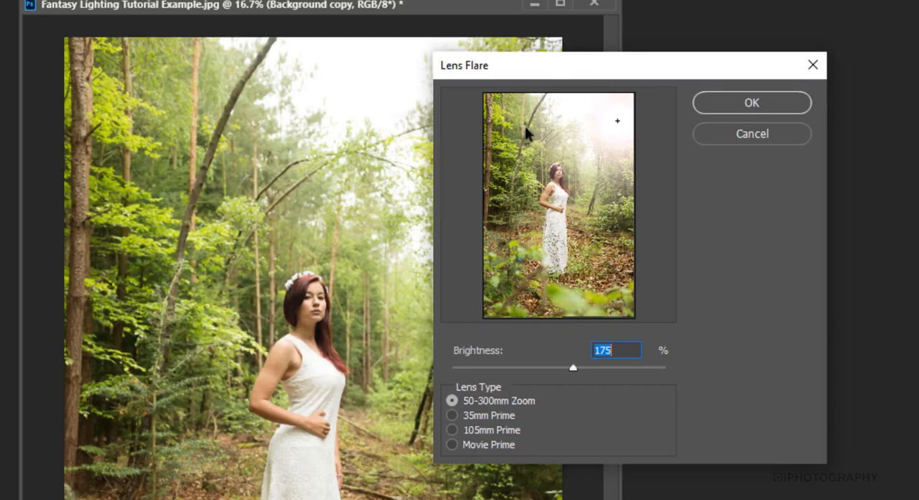
pyautogui.moveTo(593, 212)
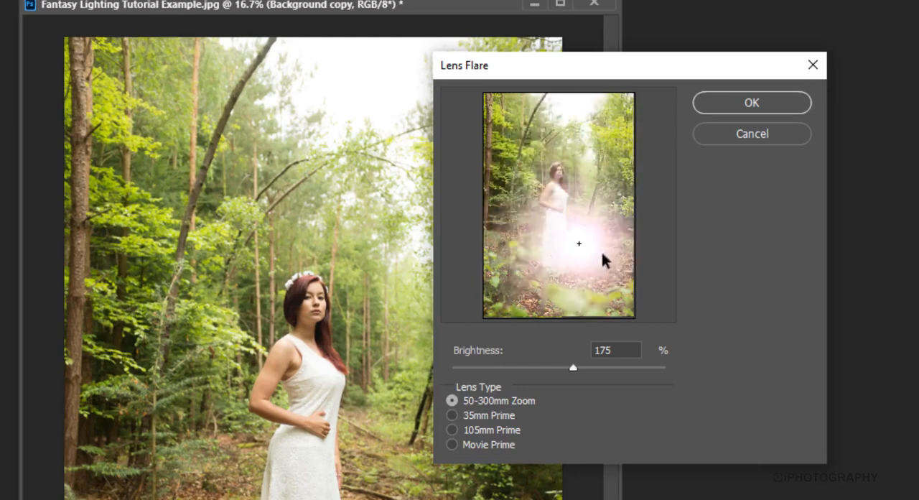
pyautogui.moveTo(579, 243); pyautogui.dragTo(596, 115)
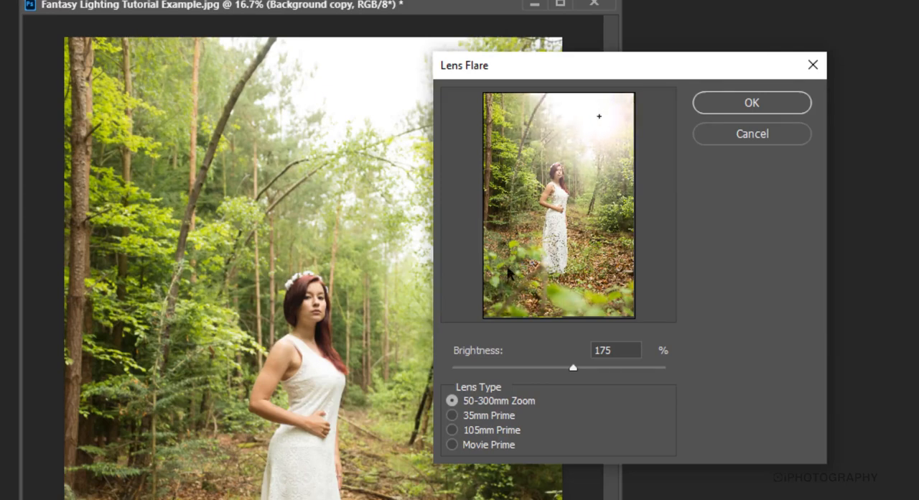
pyautogui.moveTo(602, 120)
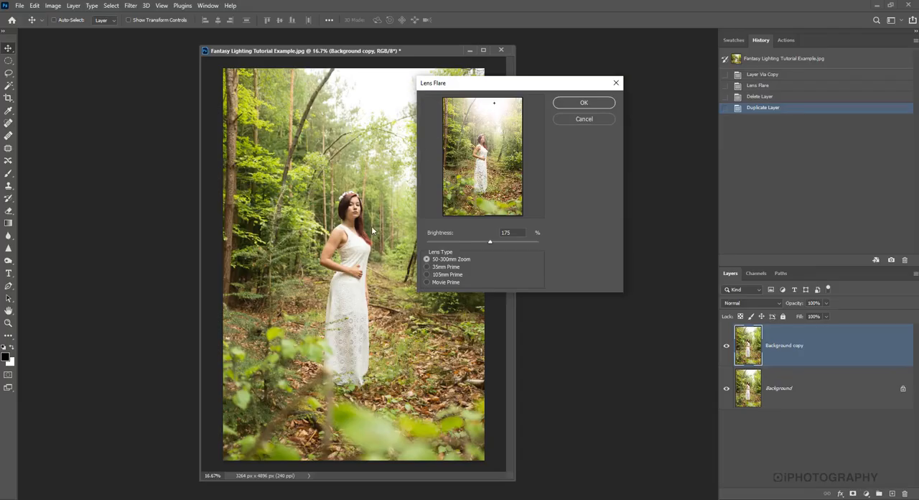
pyautogui.moveTo(299, 319)
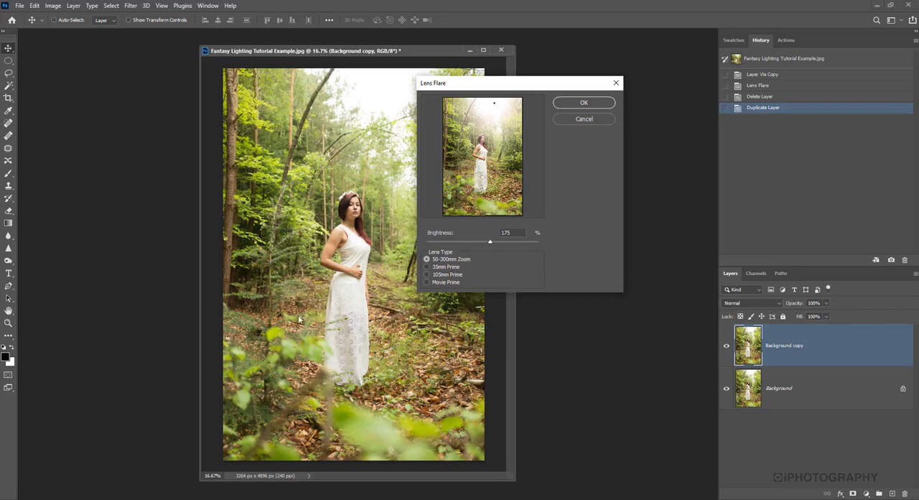
pyautogui.moveTo(423, 84)
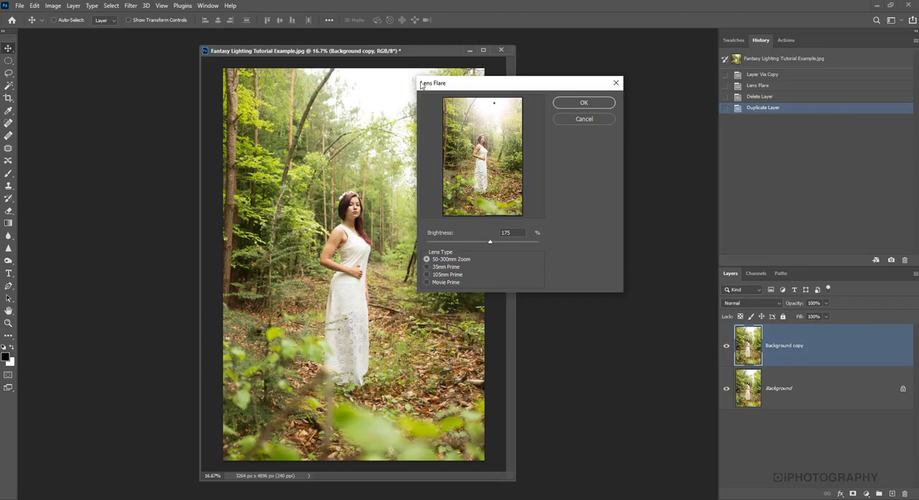
pyautogui.moveTo(350, 250)
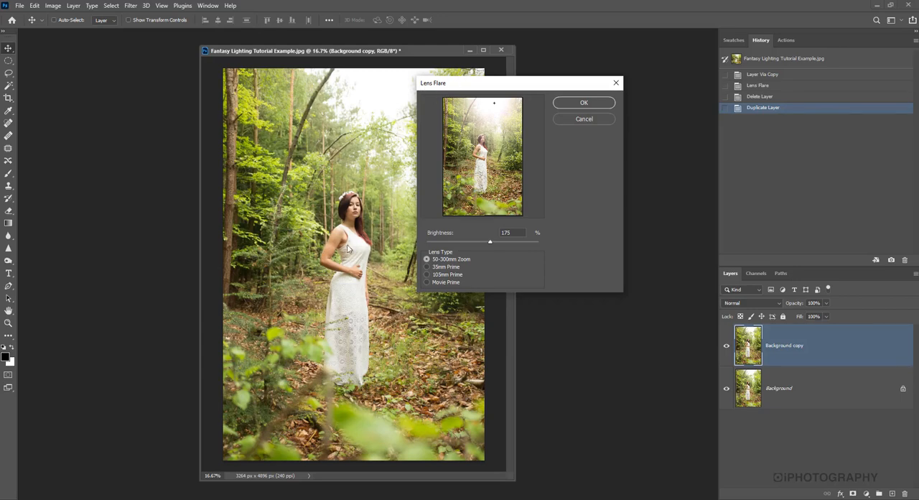
pyautogui.moveTo(529, 134)
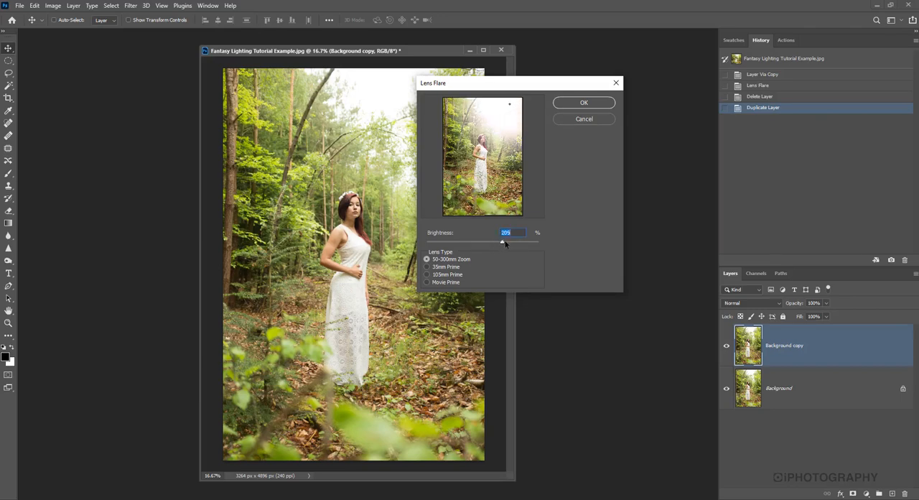
pyautogui.moveTo(503, 243); pyautogui.dragTo(515, 242)
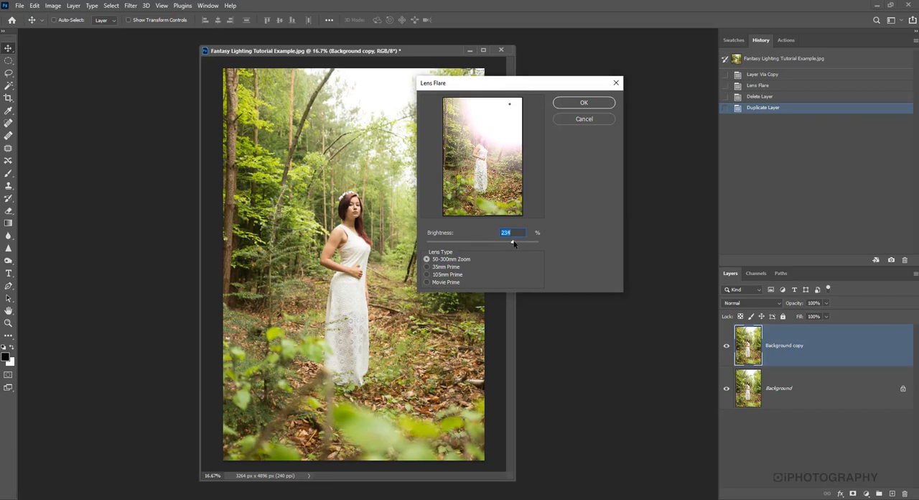
pyautogui.moveTo(514, 243); pyautogui.dragTo(506, 242)
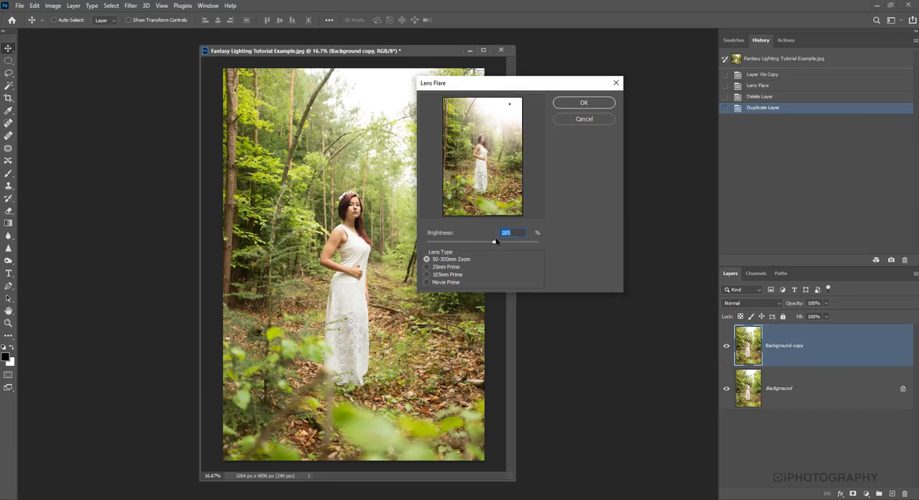
pyautogui.moveTo(495, 242); pyautogui.dragTo(492, 242)
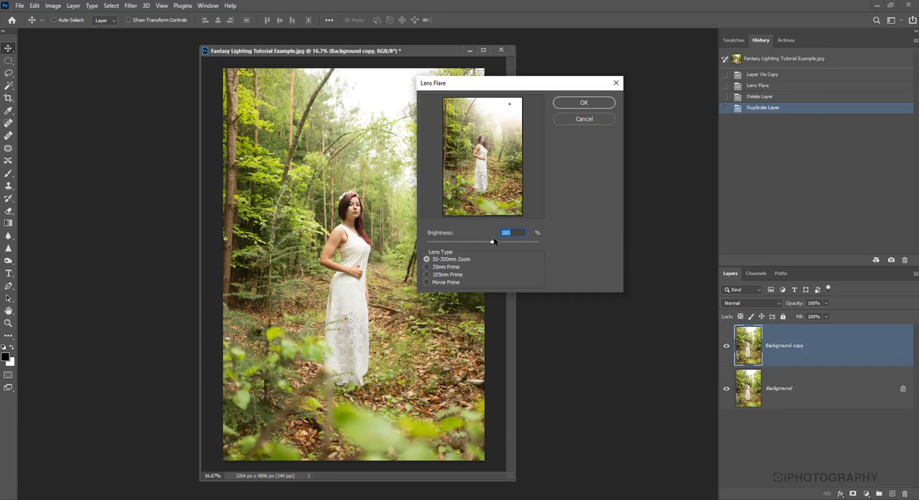
pyautogui.click(584, 102)
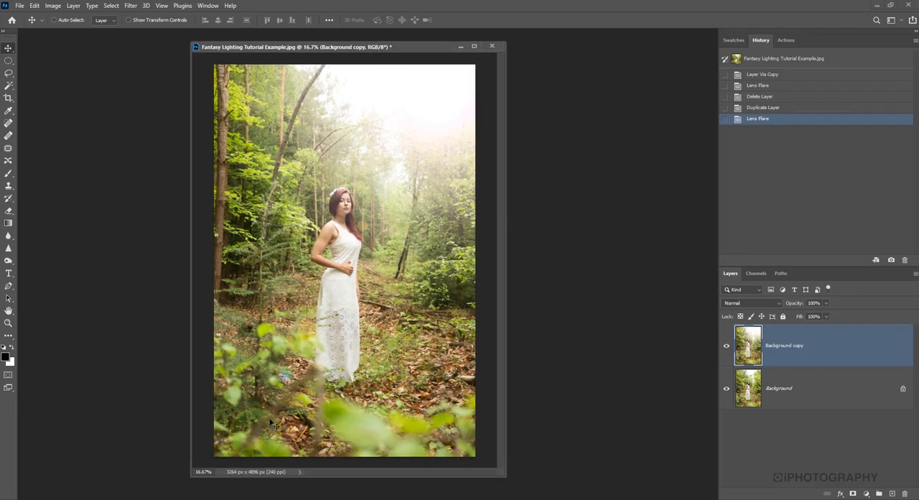
pyautogui.moveTo(295, 390)
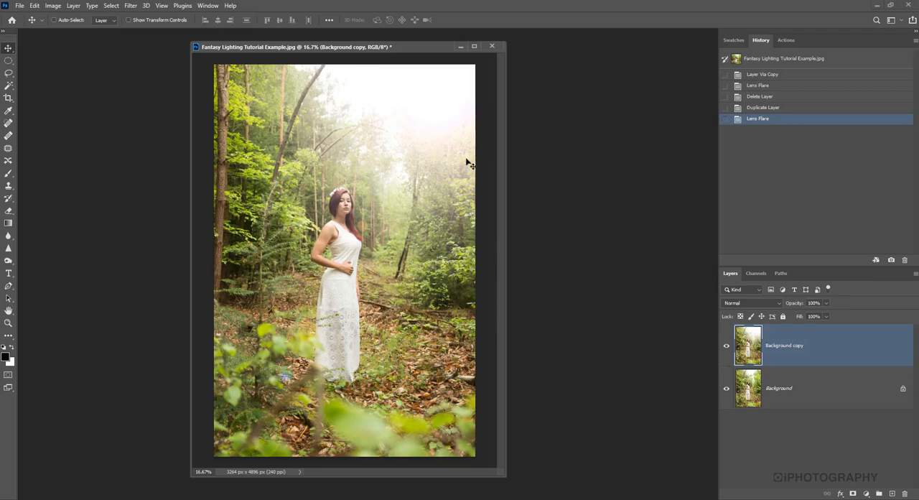
pyautogui.moveTo(417, 98)
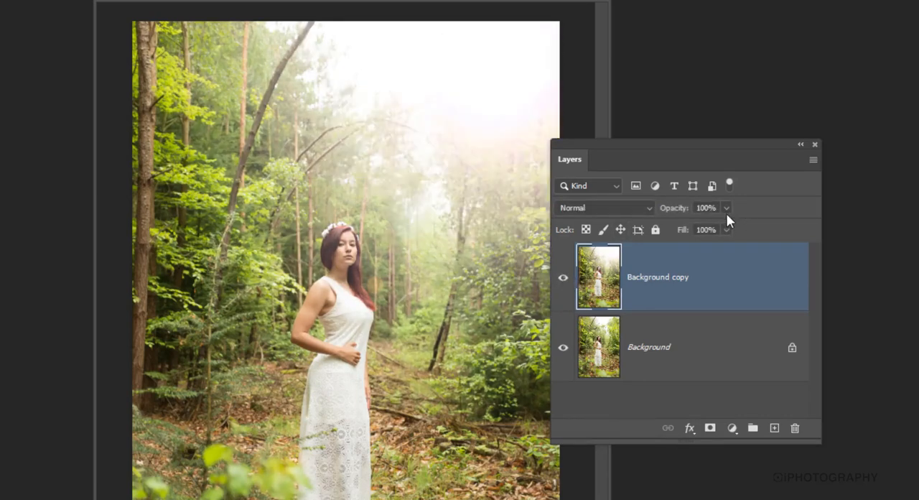
# Step: Try Background copy opacities between about 54% and 77% to compare the flare's strength
pyautogui.moveTo(726, 207); pyautogui.dragTo(717, 228)
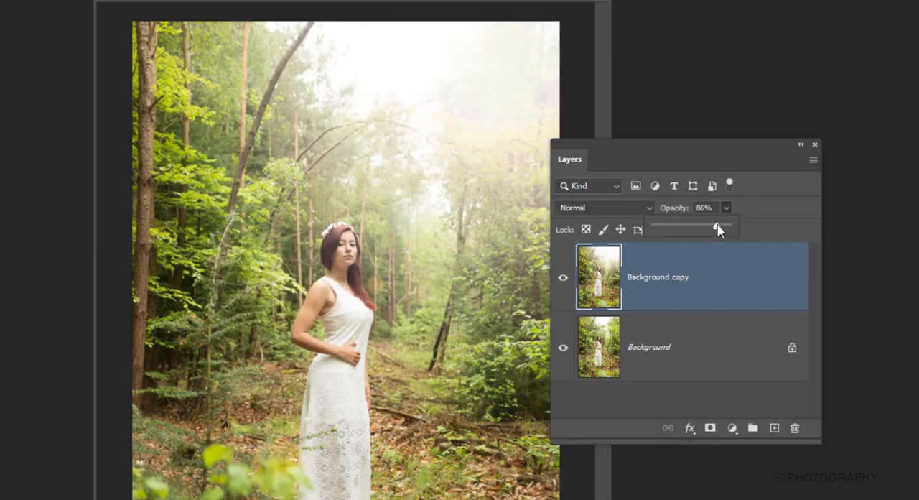
pyautogui.moveTo(717, 228); pyautogui.dragTo(707, 227)
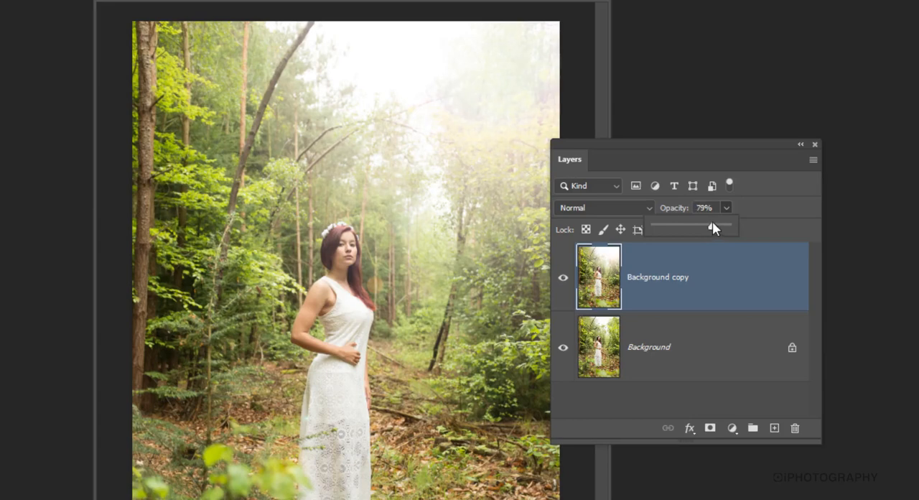
pyautogui.moveTo(718, 225); pyautogui.dragTo(707, 226)
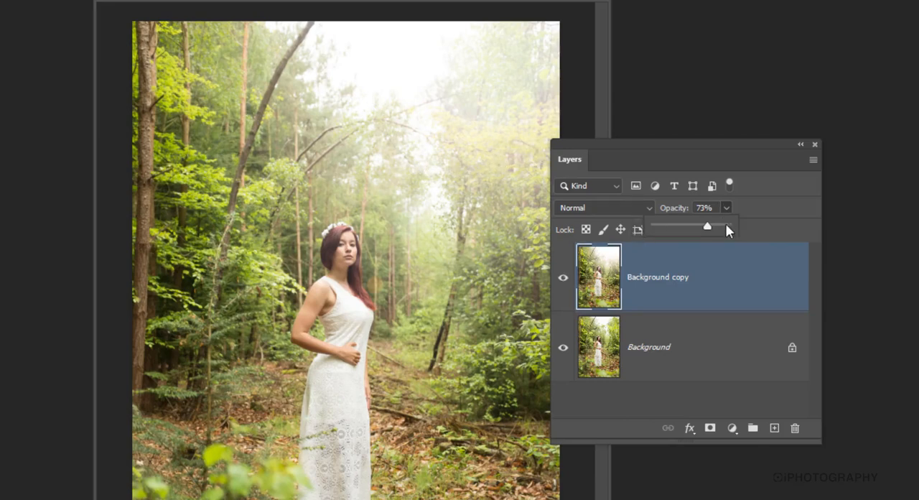
pyautogui.moveTo(707, 226); pyautogui.dragTo(717, 226)
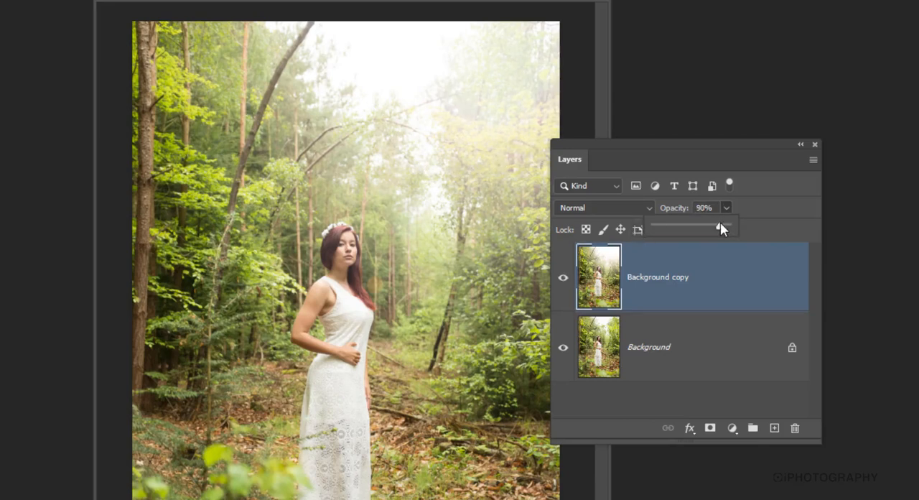
pyautogui.moveTo(716, 225); pyautogui.dragTo(720, 226)
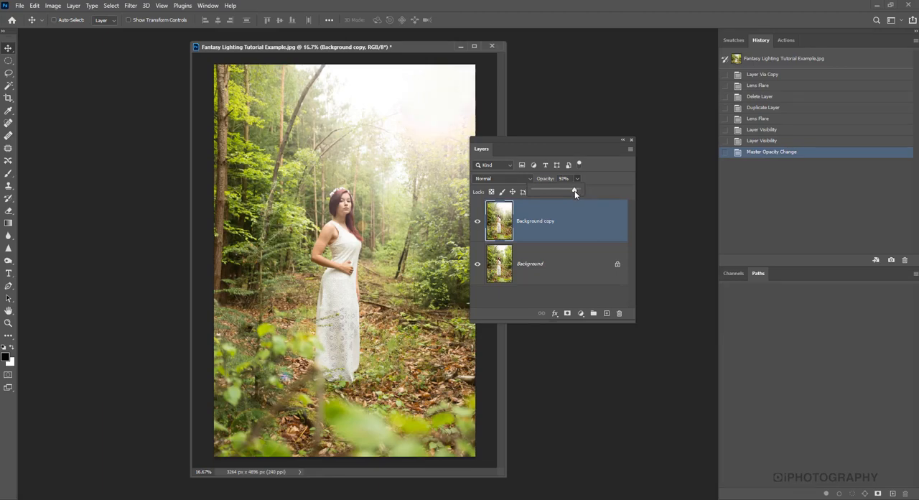
pyautogui.moveTo(575, 193); pyautogui.dragTo(561, 193)
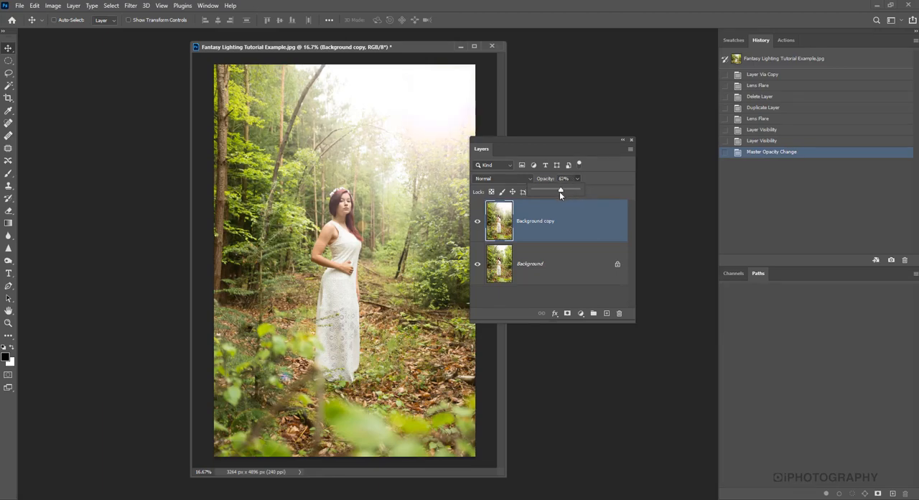
pyautogui.moveTo(562, 192); pyautogui.dragTo(558, 192)
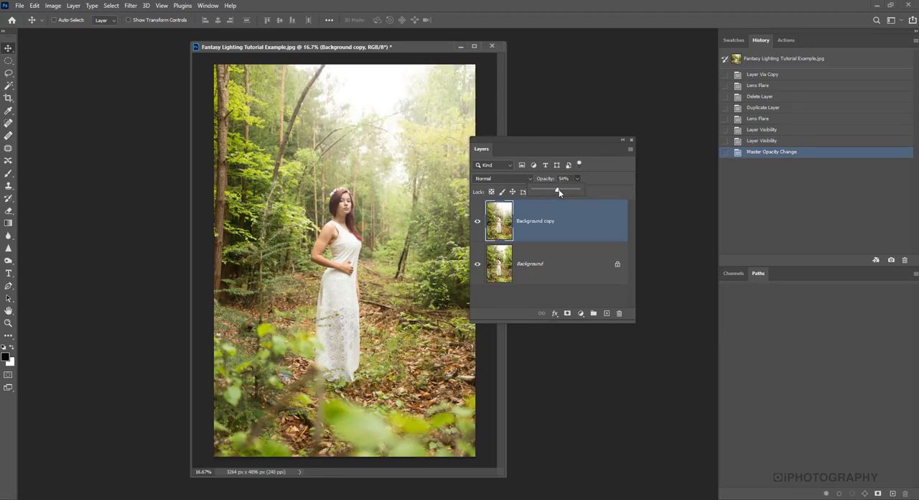
pyautogui.moveTo(559, 192); pyautogui.dragTo(570, 192)
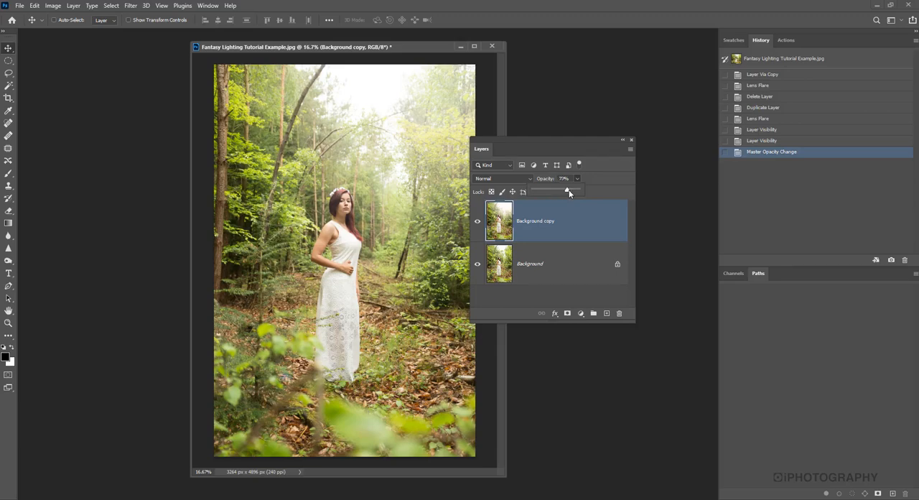
# Step: Dock the floating Layers panel and reposition the document window
pyautogui.moveTo(568, 192); pyautogui.dragTo(578, 193)
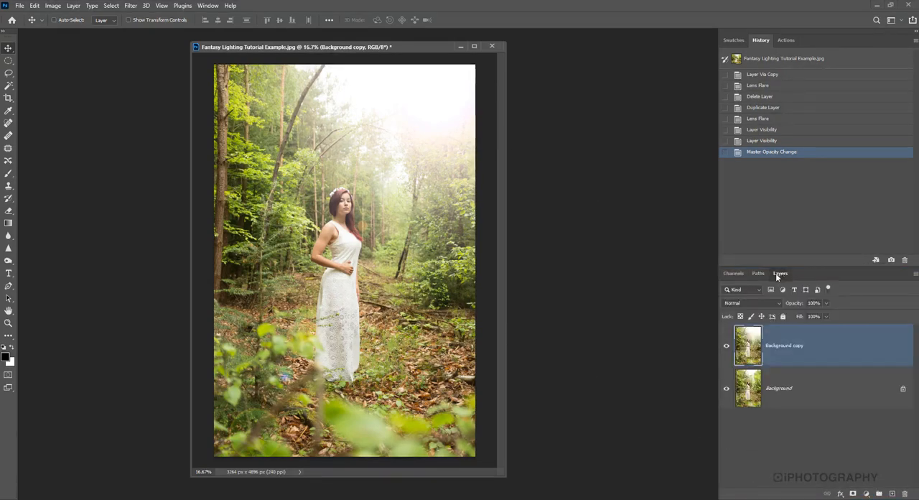
pyautogui.click(779, 273)
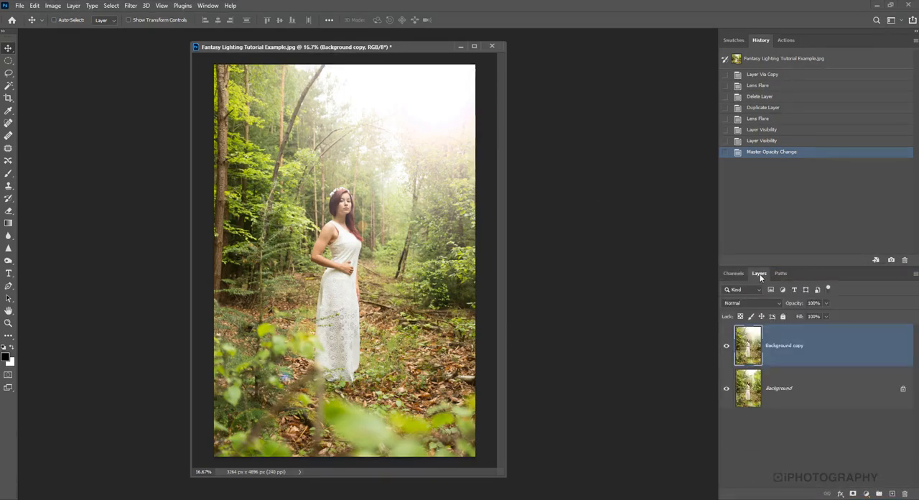
pyautogui.moveTo(297, 47); pyautogui.dragTo(313, 47)
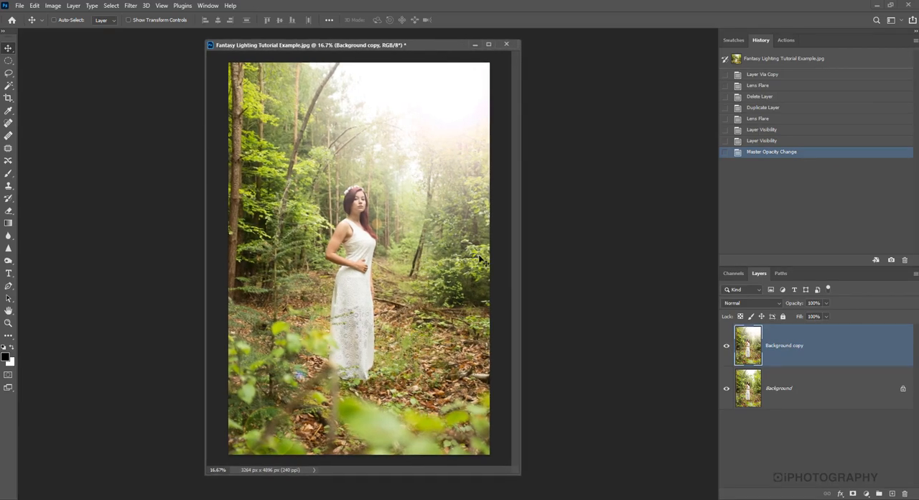
pyautogui.moveTo(488, 322)
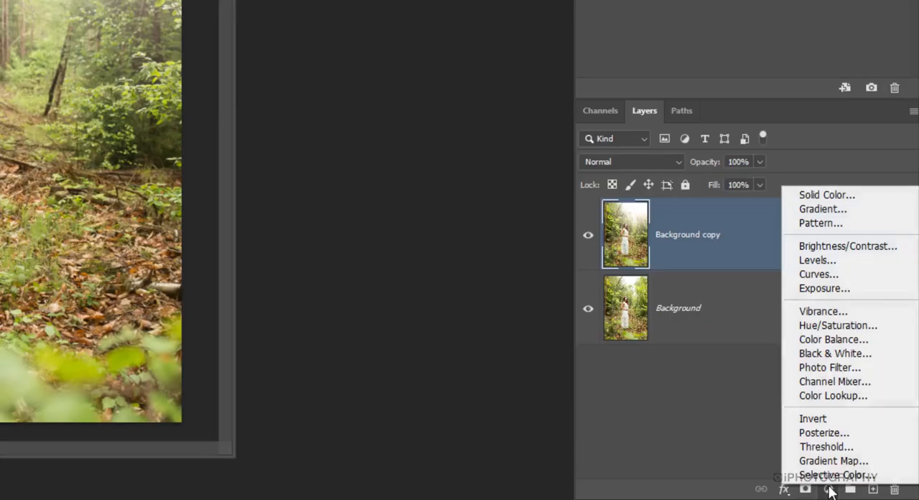
pyautogui.moveTo(833, 395)
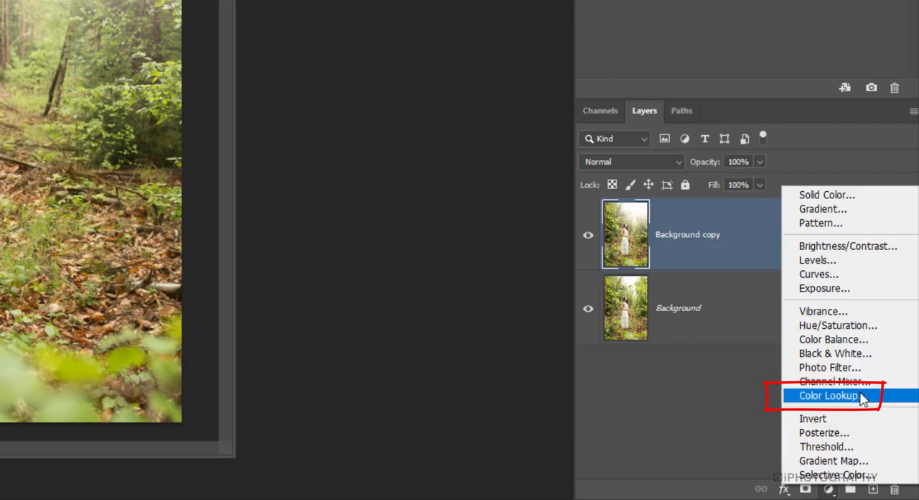
# Step: Add a Color Lookup adjustment layer above Background copy from the adjustment layer button
pyautogui.click(829, 394)
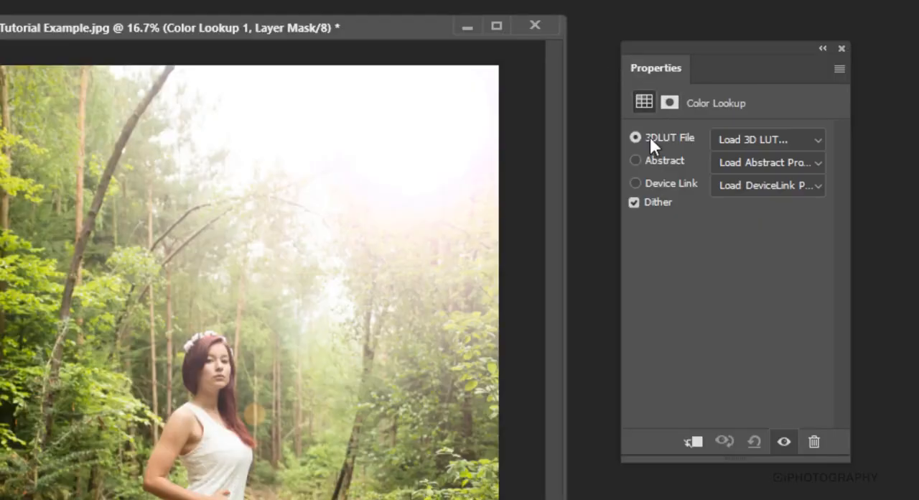
pyautogui.moveTo(636, 154)
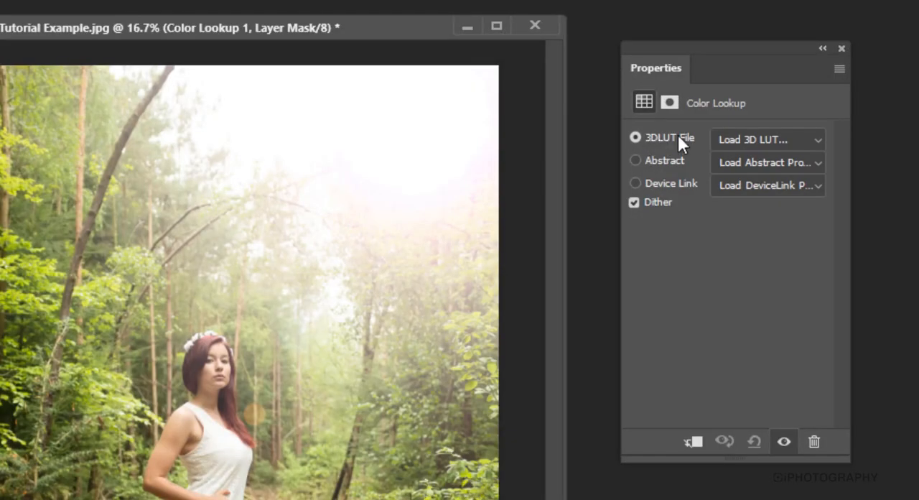
pyautogui.moveTo(734, 115)
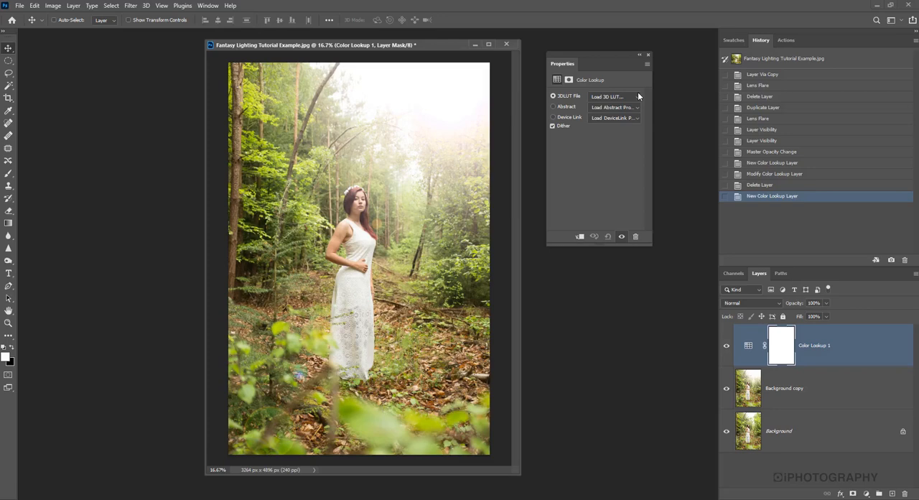
pyautogui.moveTo(646, 99)
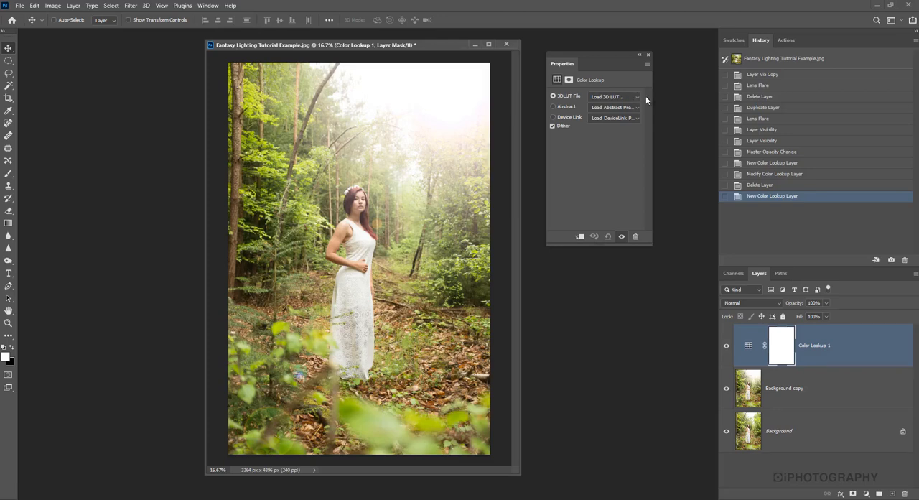
# Step: Apply the 2Strip.look preset to Color Lookup 1, then try the next presets
pyautogui.click(614, 96)
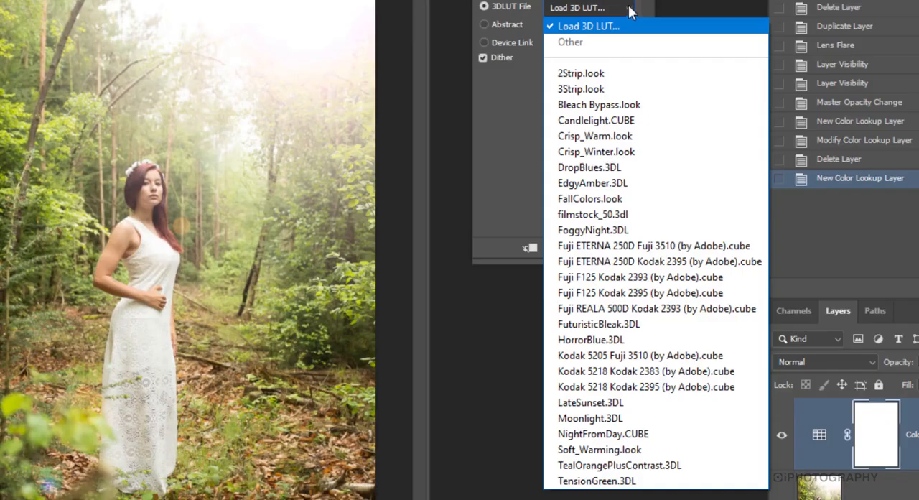
pyautogui.click(591, 198)
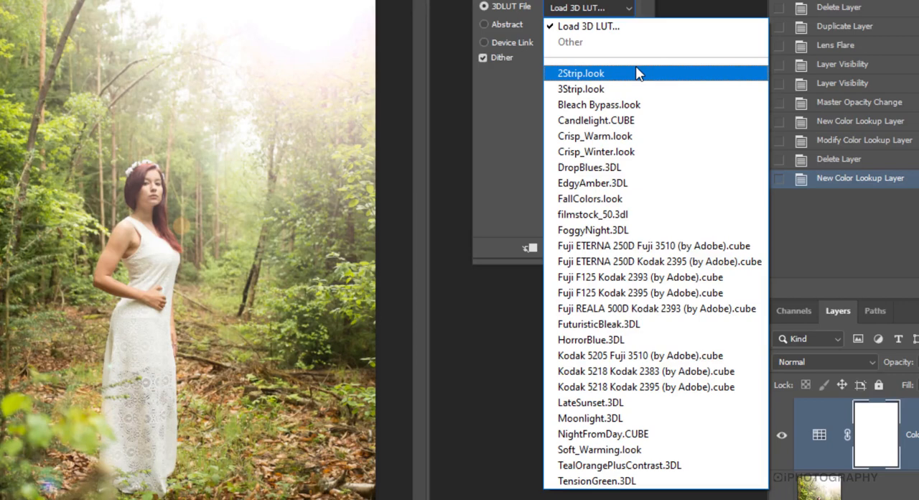
pyautogui.moveTo(600, 78)
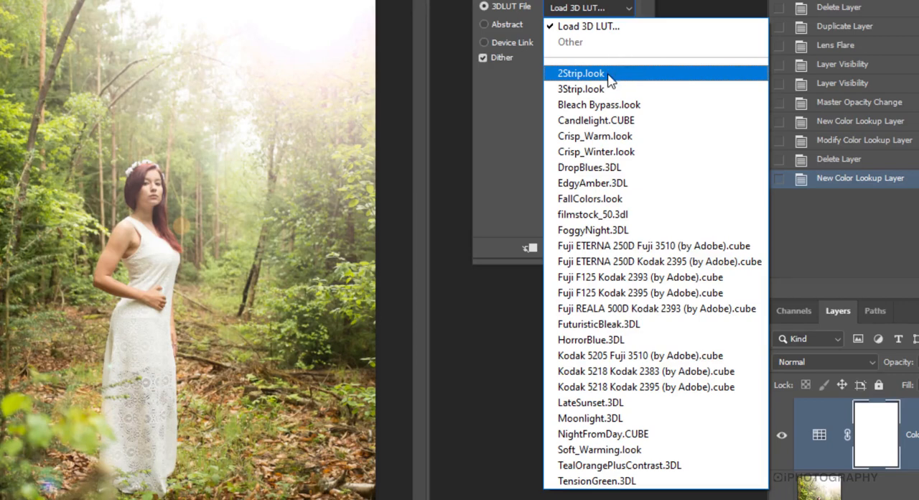
pyautogui.click(574, 73)
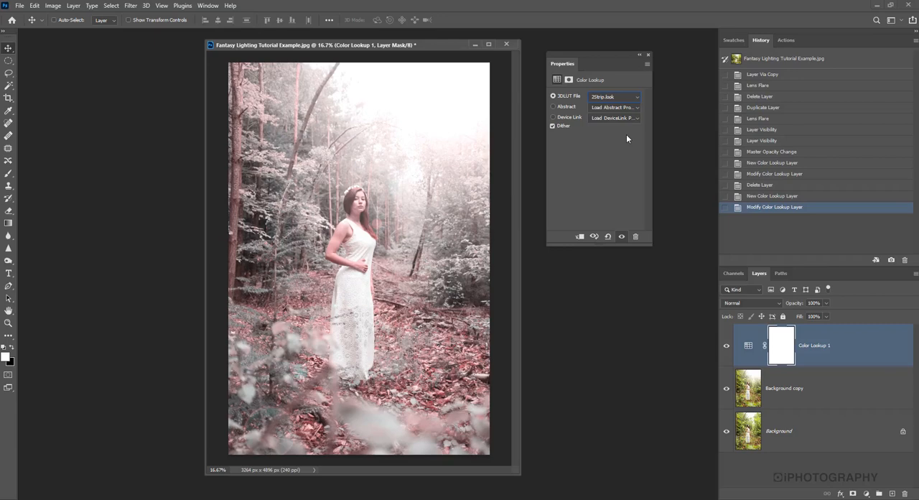
pyautogui.moveTo(639, 144)
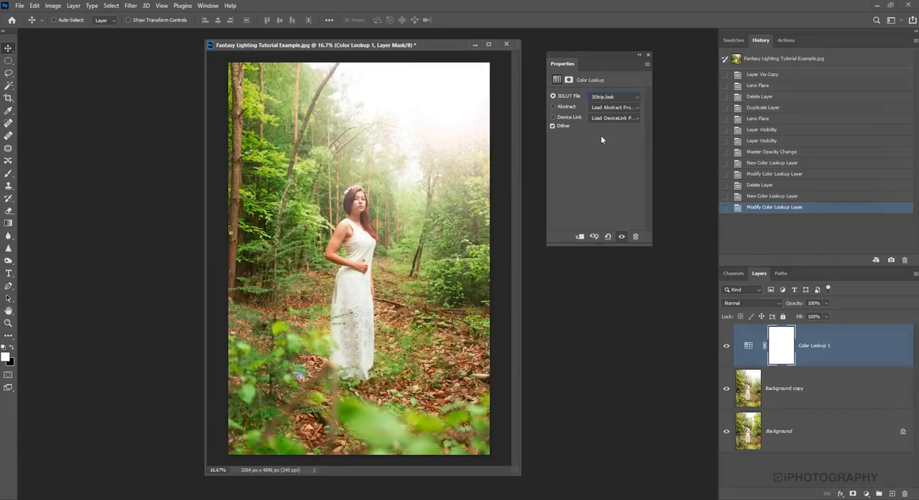
pyautogui.click(615, 96)
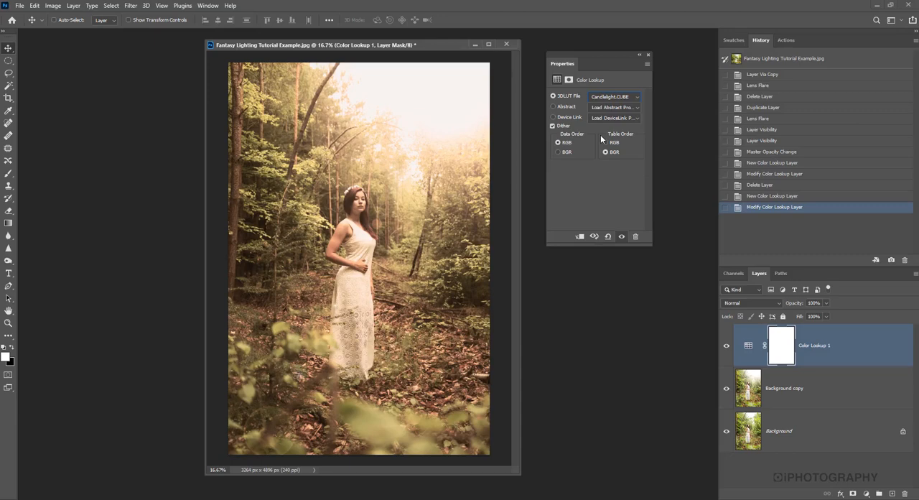
pyautogui.click(614, 96)
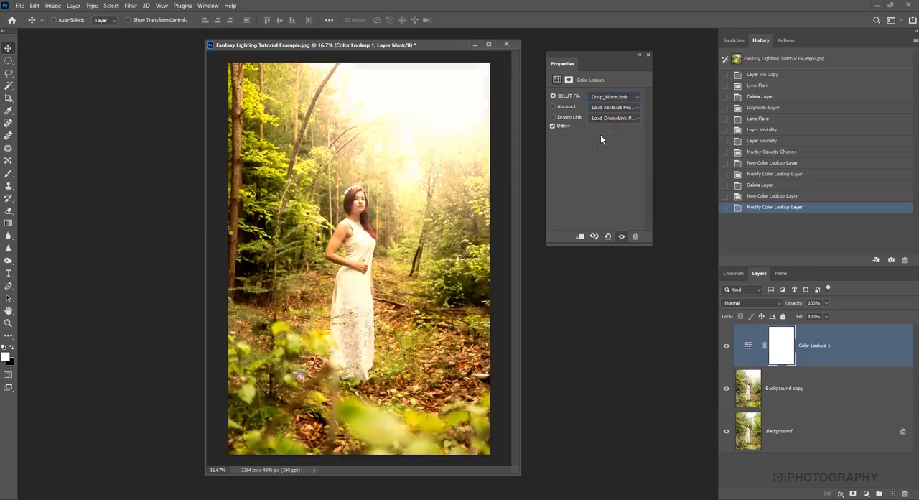
# Step: Keep cycling through 3DLUT presets, ending on TensionGreen for a green tint
pyautogui.click(614, 97)
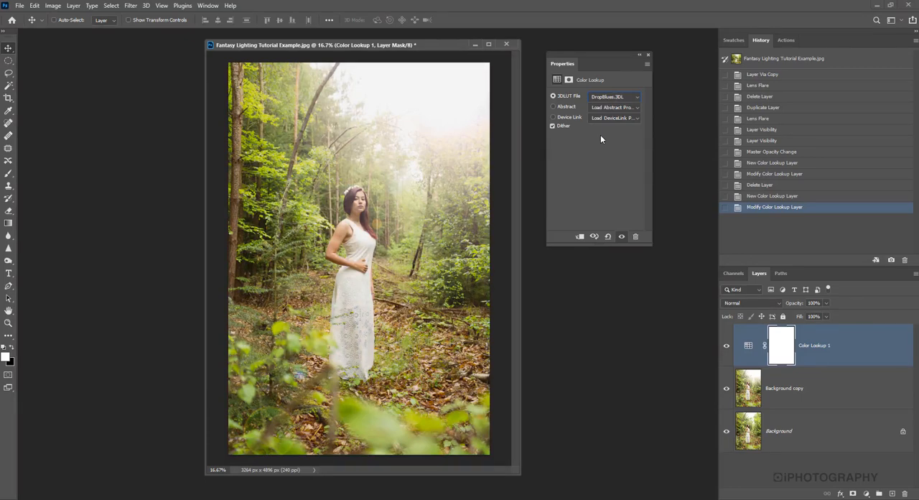
pyautogui.click(614, 96)
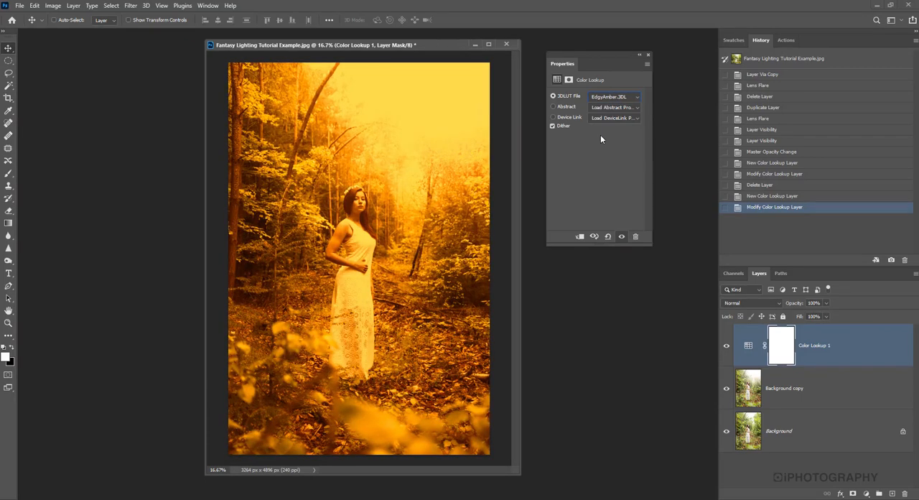
pyautogui.click(615, 96)
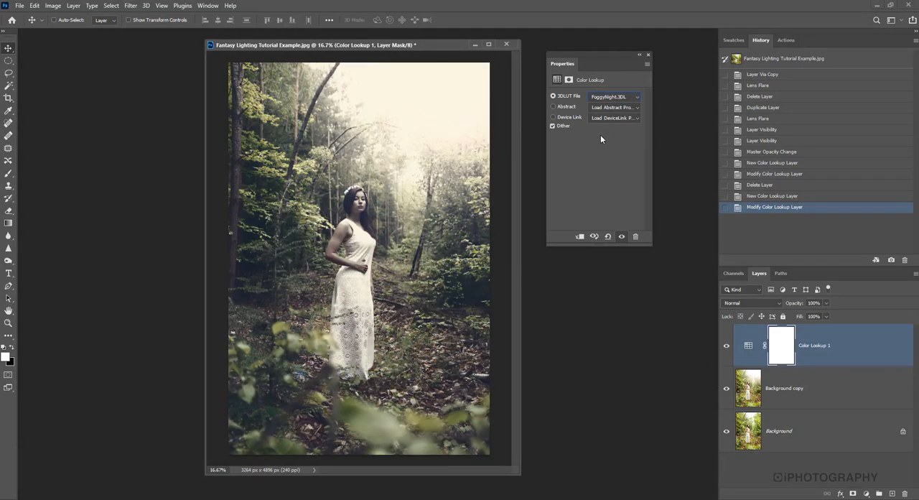
pyautogui.click(614, 96)
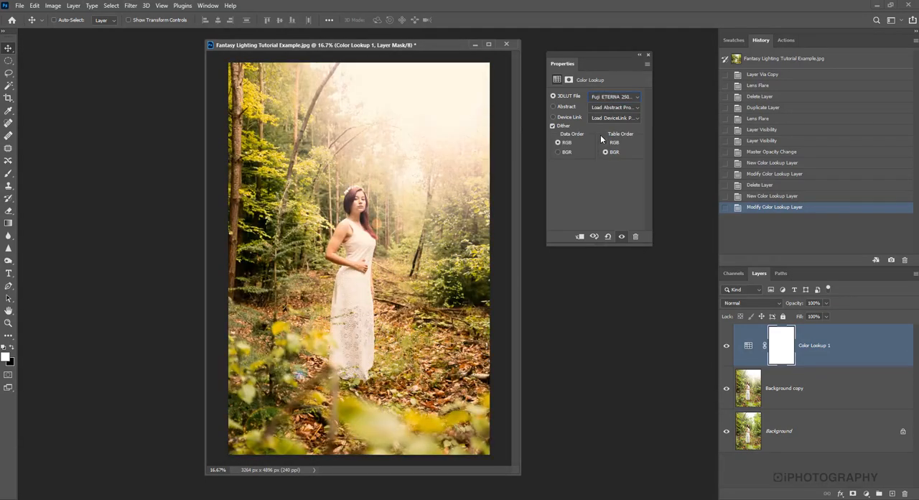
pyautogui.click(635, 96)
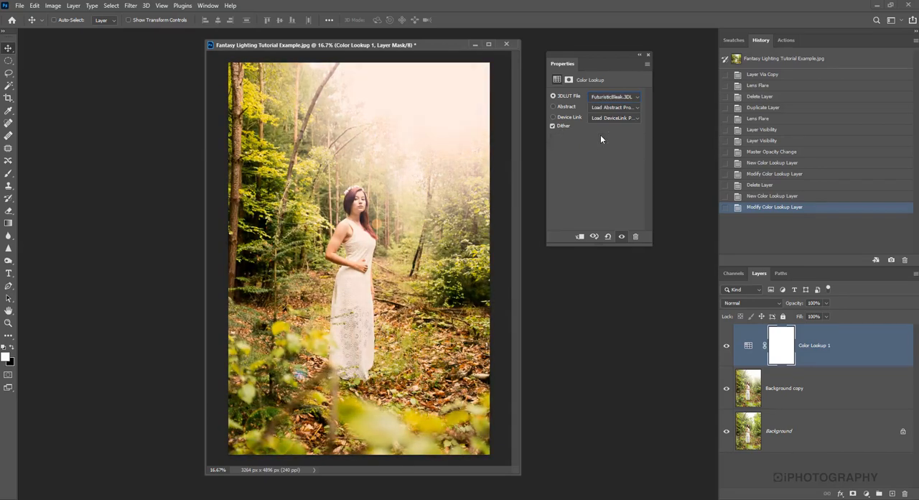
pyautogui.click(614, 97)
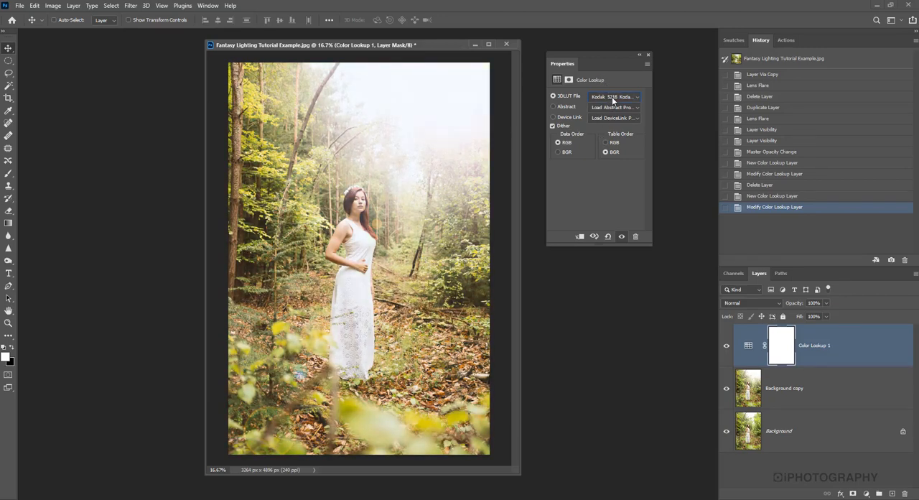
pyautogui.click(616, 96)
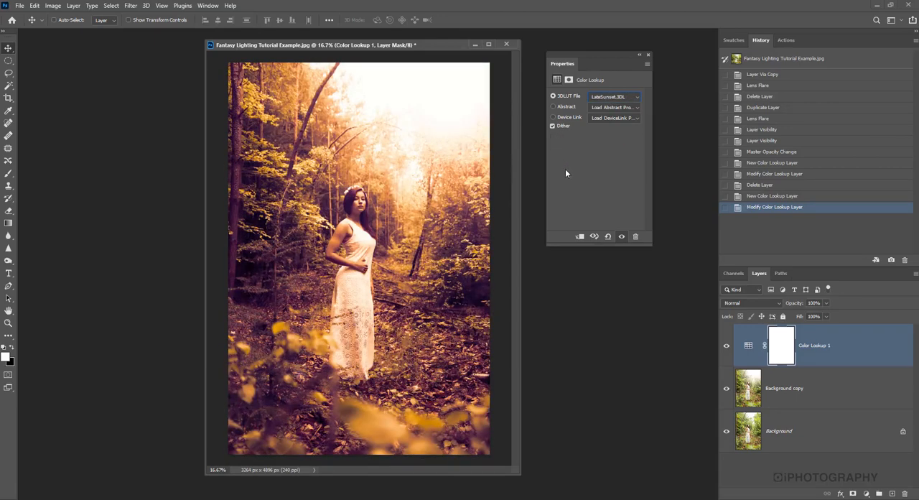
pyautogui.click(638, 96)
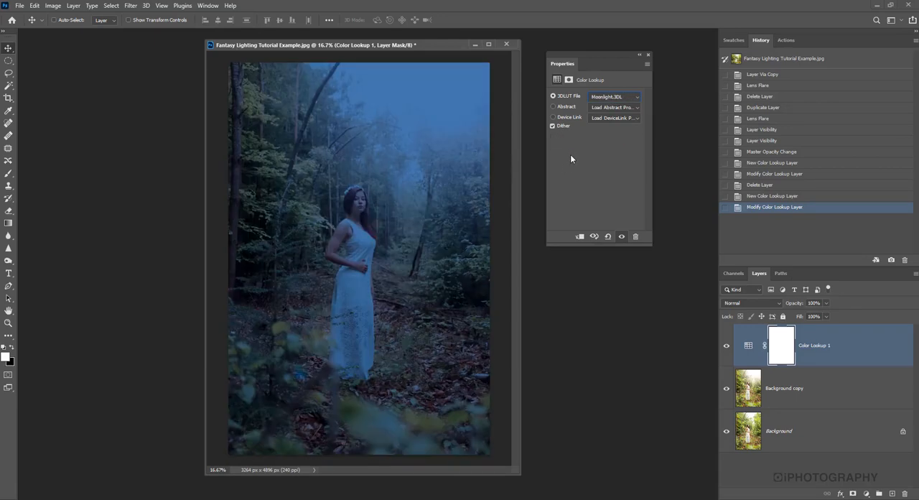
pyautogui.click(614, 96)
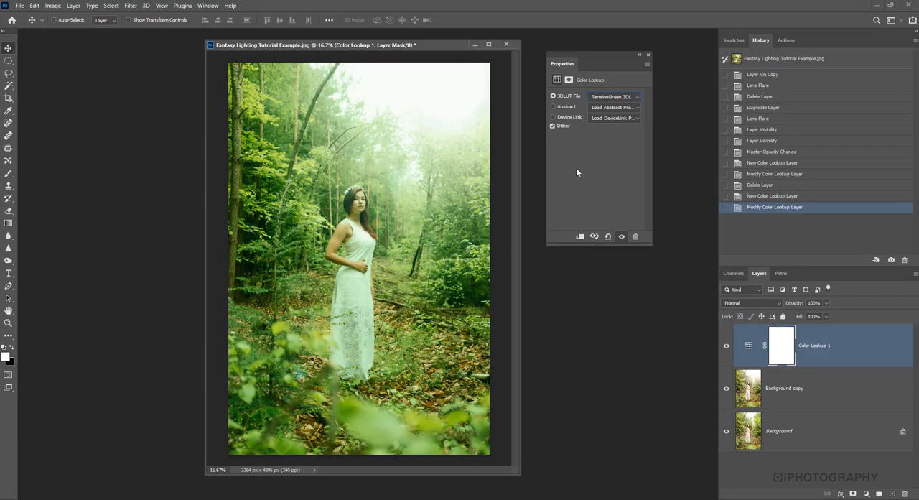
pyautogui.moveTo(589, 162)
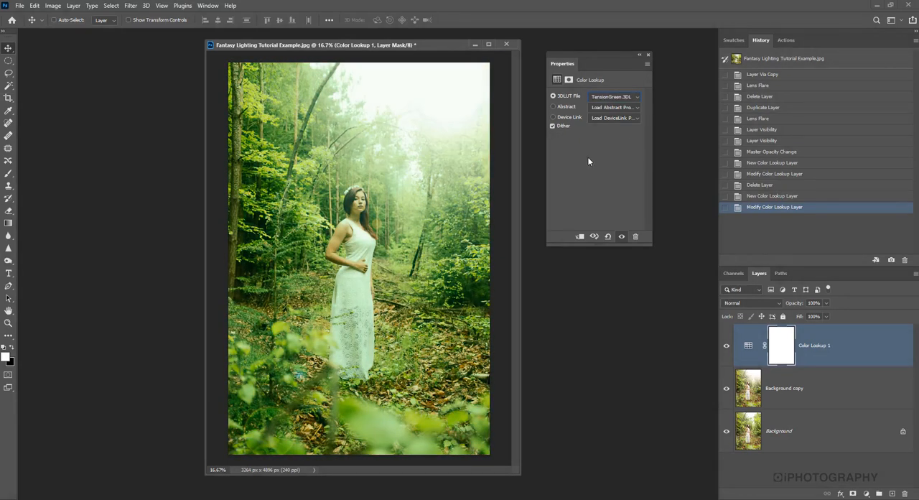
# Step: Try Bleach Bypass, Crisp_Warm, FallColors, Fuji ETERNA, Fuji REALA and HorrorBlue on Color Lookup 1
pyautogui.click(637, 96)
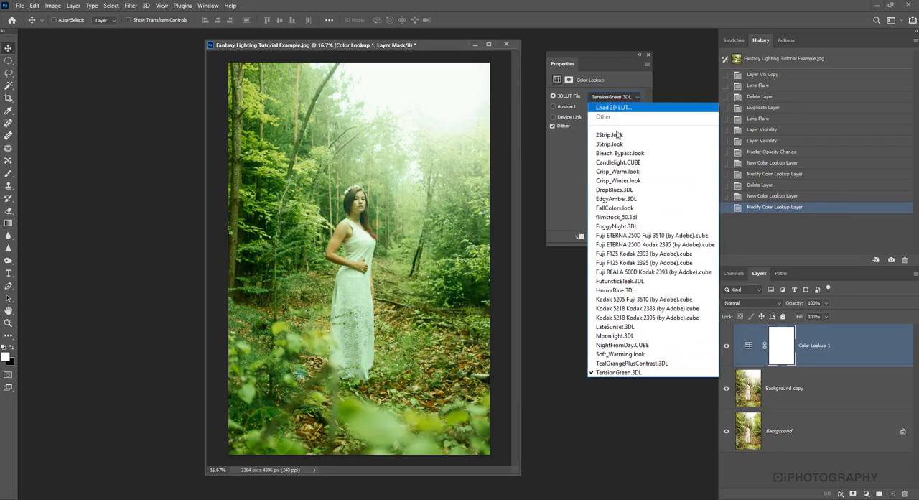
pyautogui.click(620, 153)
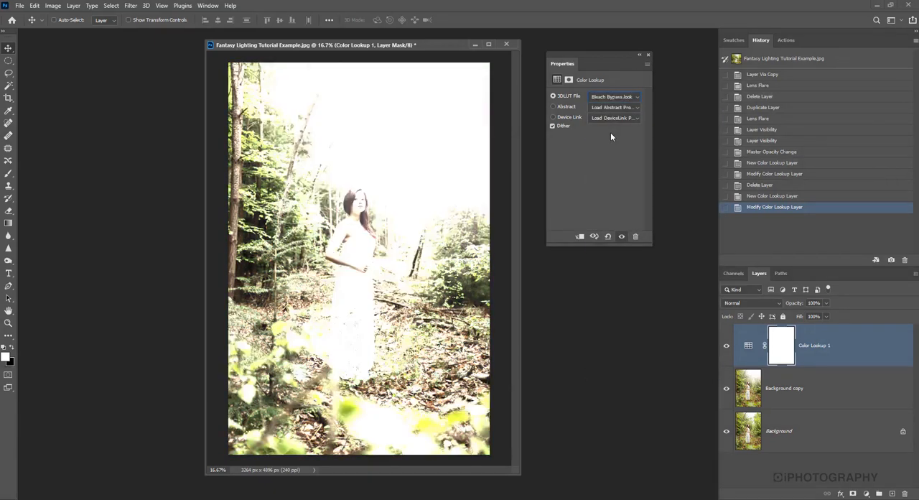
pyautogui.click(614, 97)
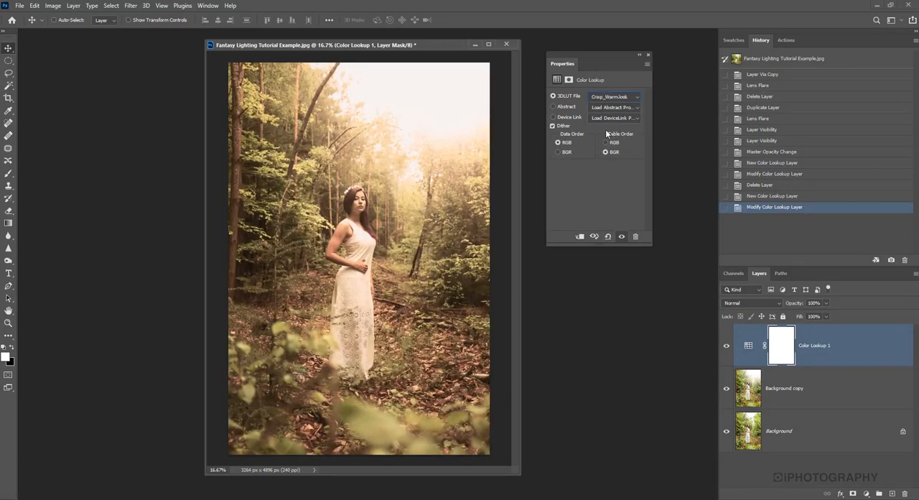
pyautogui.click(614, 97)
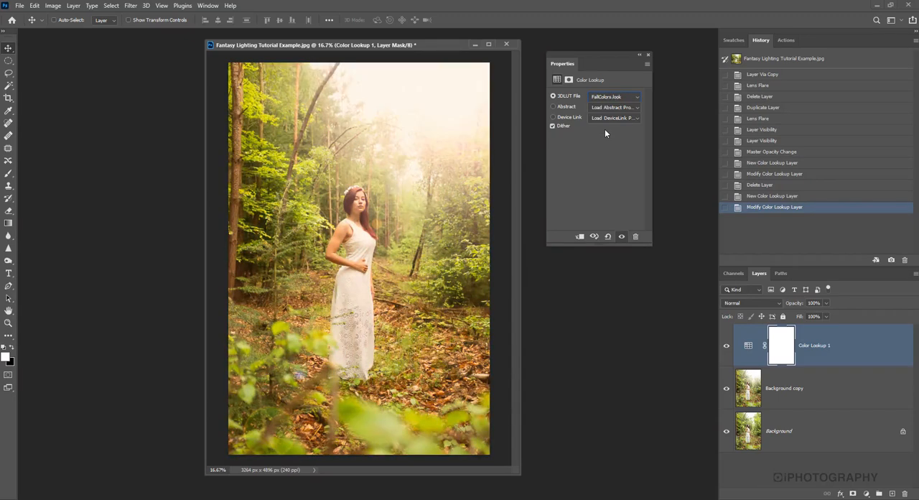
pyautogui.click(614, 96)
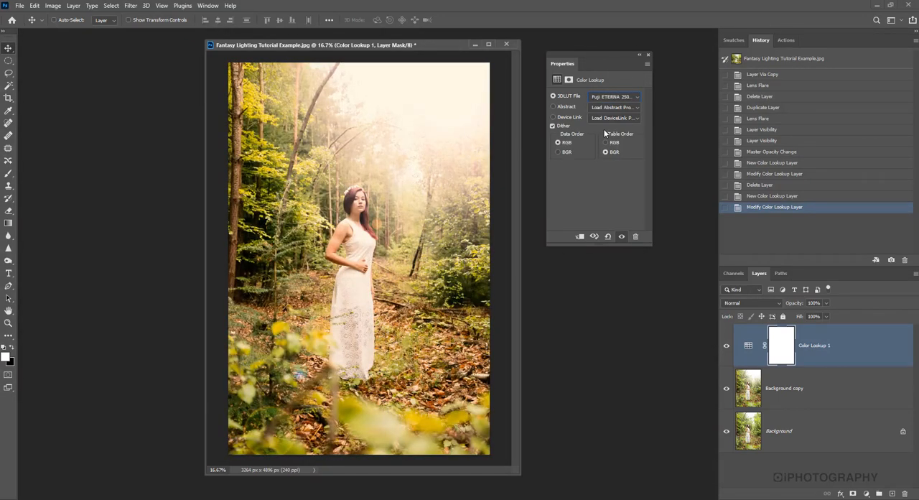
pyautogui.click(616, 96)
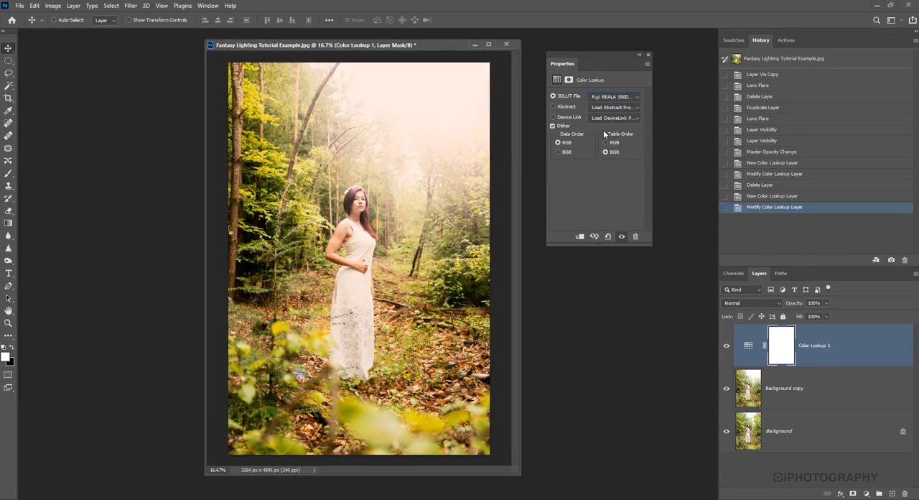
pyautogui.click(614, 97)
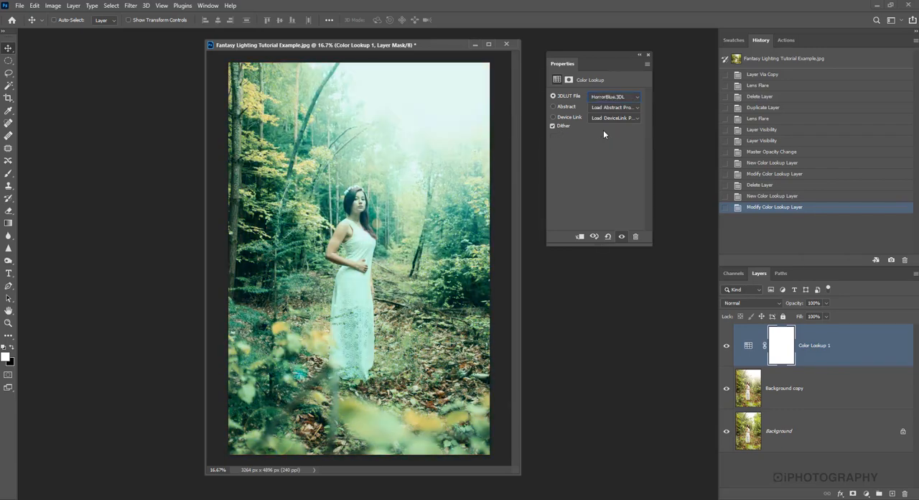
pyautogui.click(616, 95)
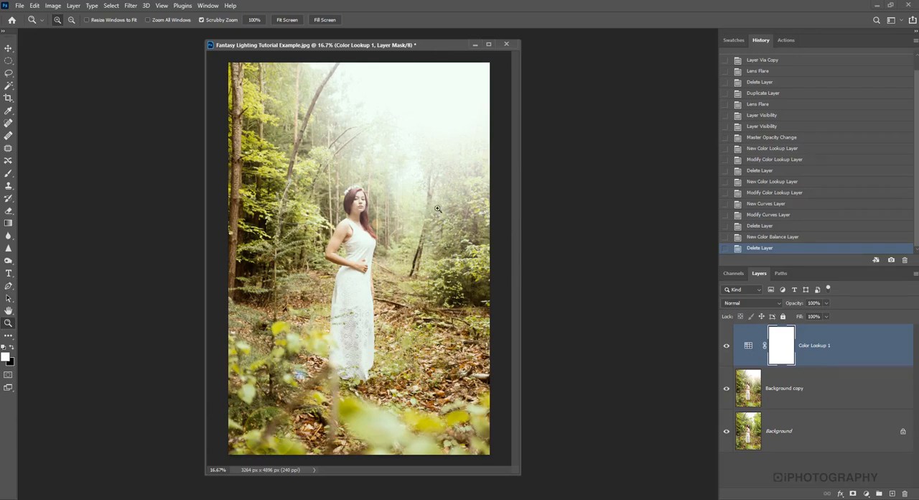
pyautogui.moveTo(437, 195)
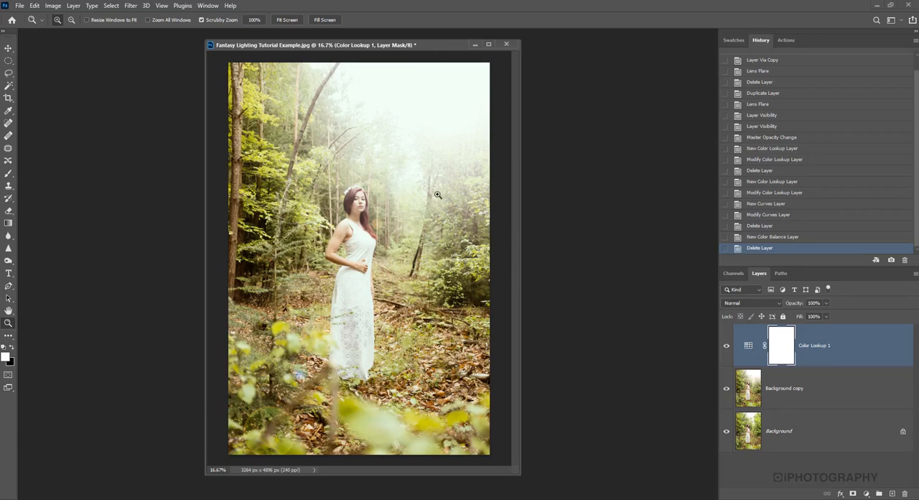
# Step: Toggle Color Lookup 1's visibility to compare, then set its opacity to 92%
pyautogui.click(727, 345)
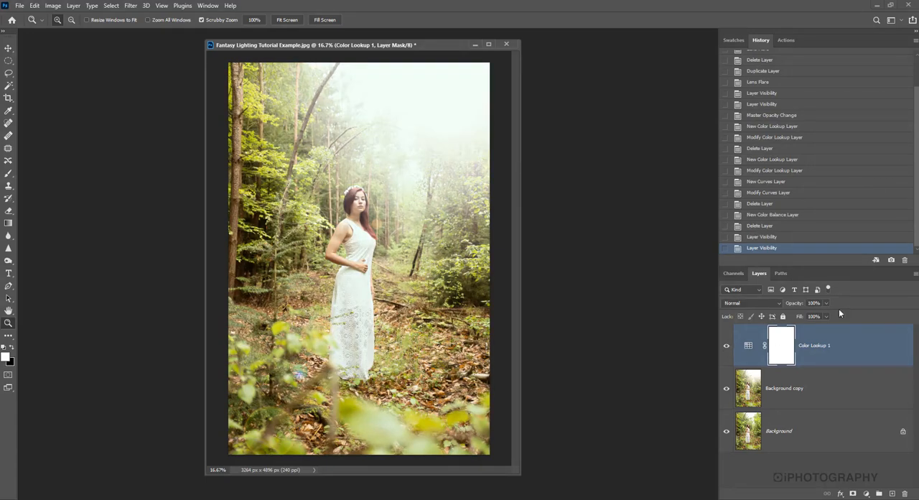
pyautogui.moveTo(827, 316); pyautogui.dragTo(814, 316)
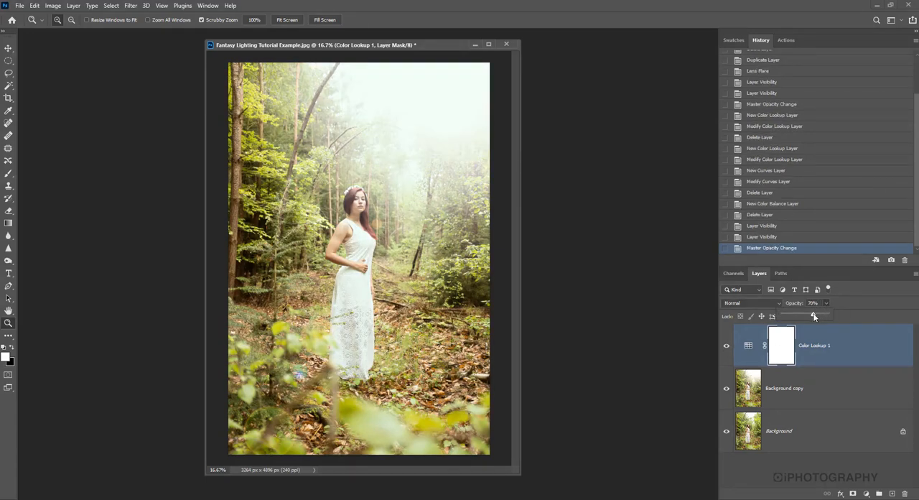
pyautogui.moveTo(819, 316); pyautogui.dragTo(814, 316)
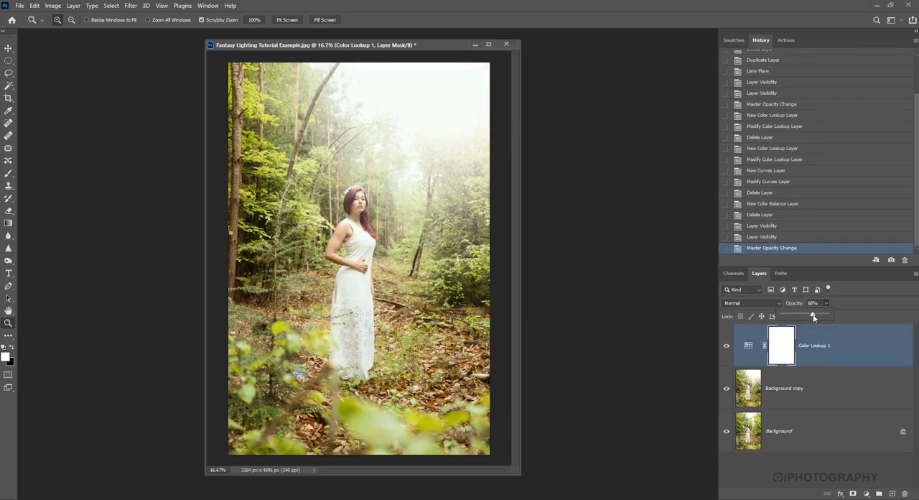
pyautogui.moveTo(814, 316); pyautogui.dragTo(824, 316)
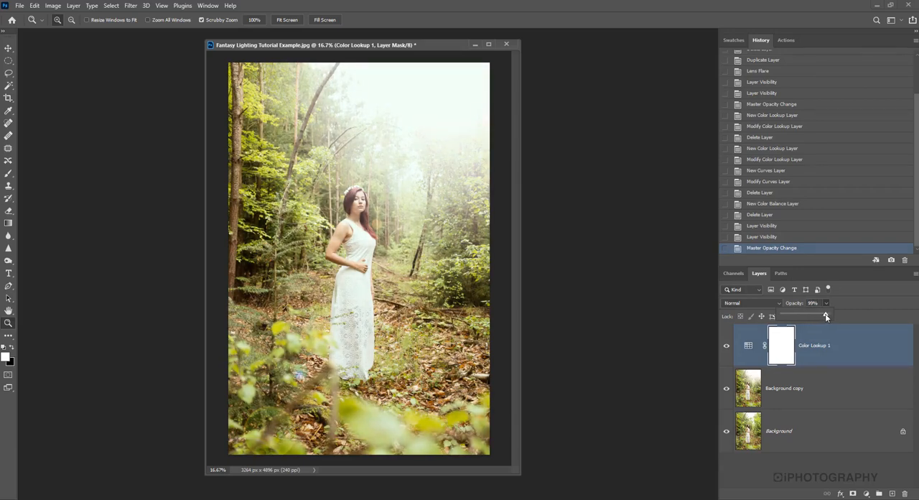
pyautogui.moveTo(826, 316); pyautogui.dragTo(824, 316)
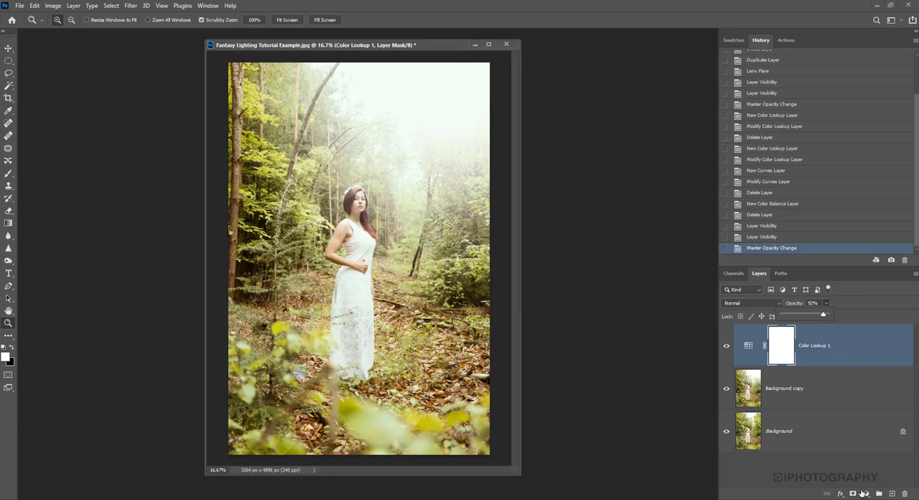
pyautogui.moveTo(860, 491)
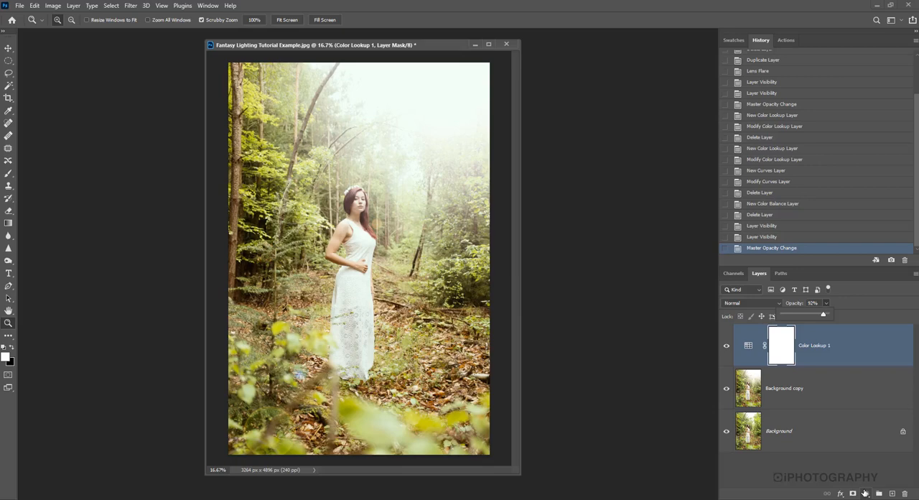
pyautogui.moveTo(461, 111)
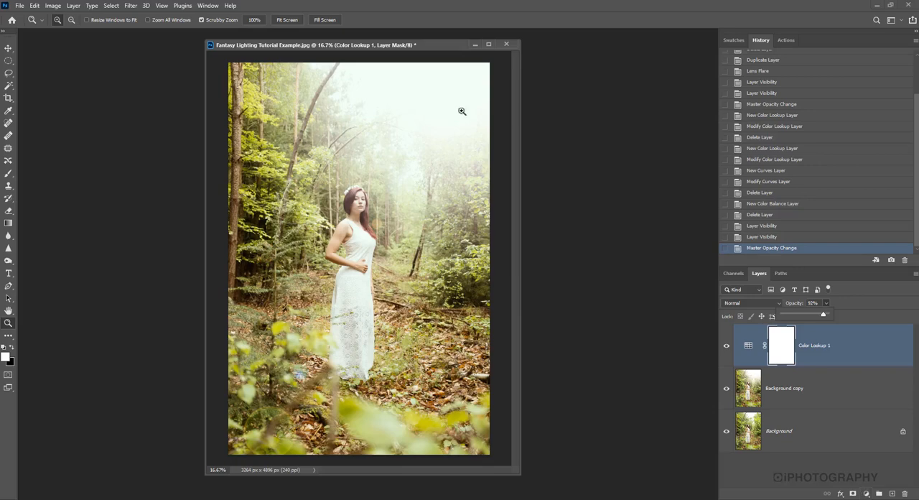
pyautogui.moveTo(452, 441)
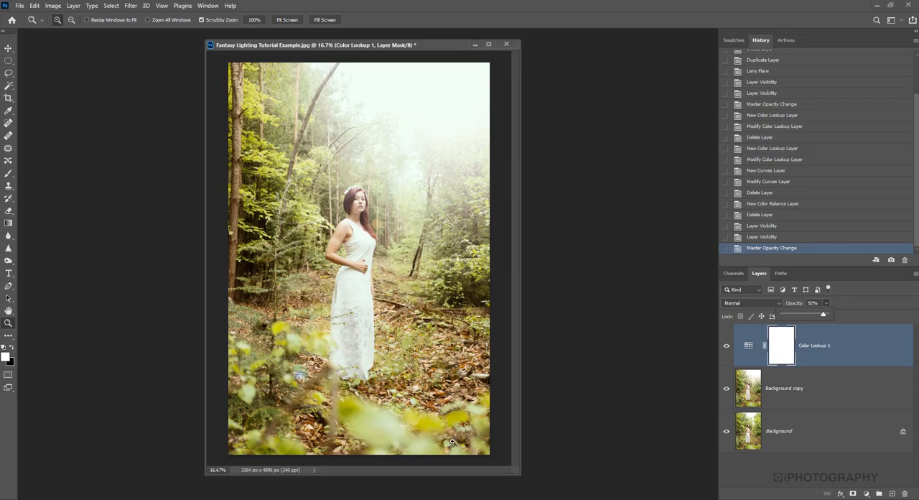
pyautogui.moveTo(349, 320)
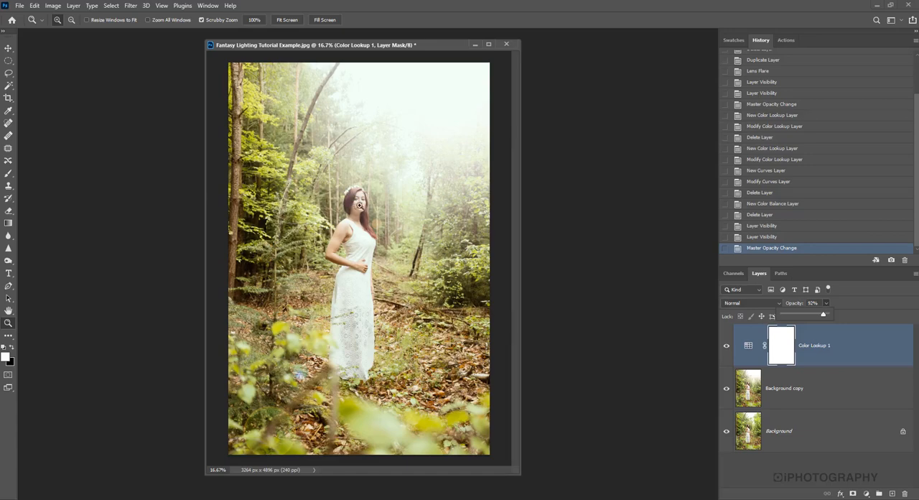
pyautogui.moveTo(369, 248)
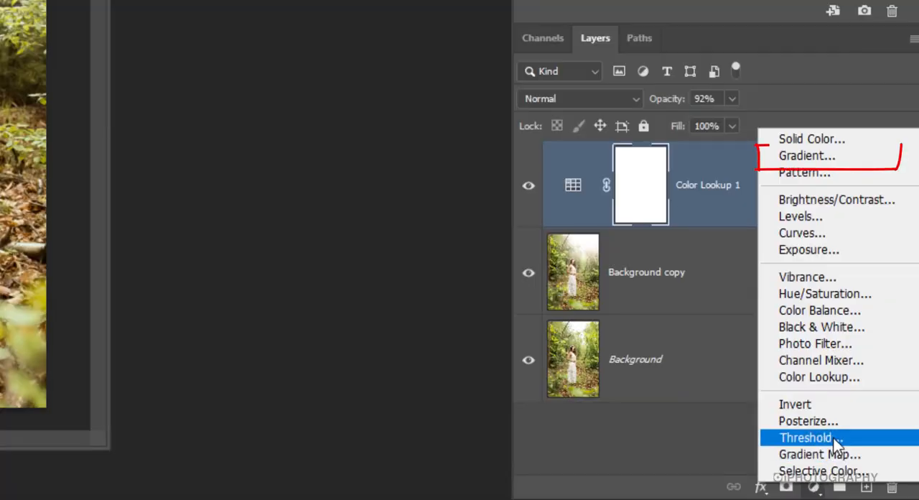
pyautogui.moveTo(830, 421)
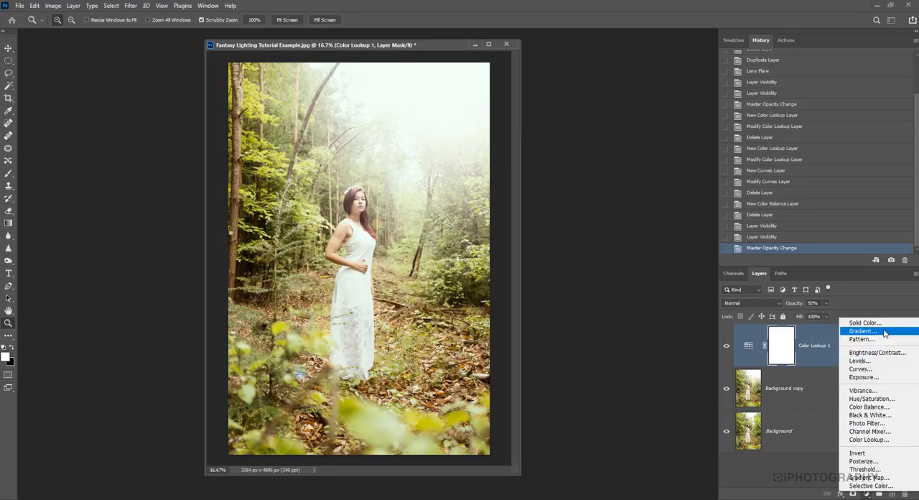
# Step: Add Gradient Fill 1 and expand then collapse the Neutrals set in the gradient picker
pyautogui.click(862, 331)
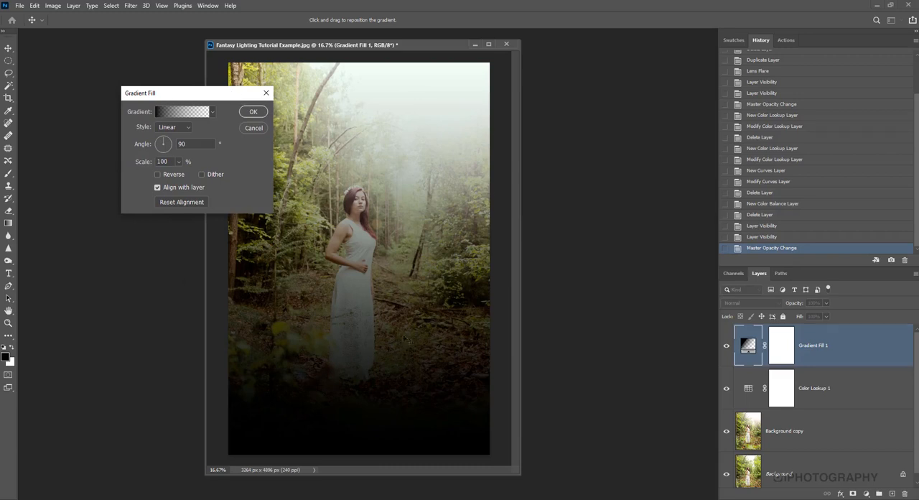
pyautogui.click(212, 111)
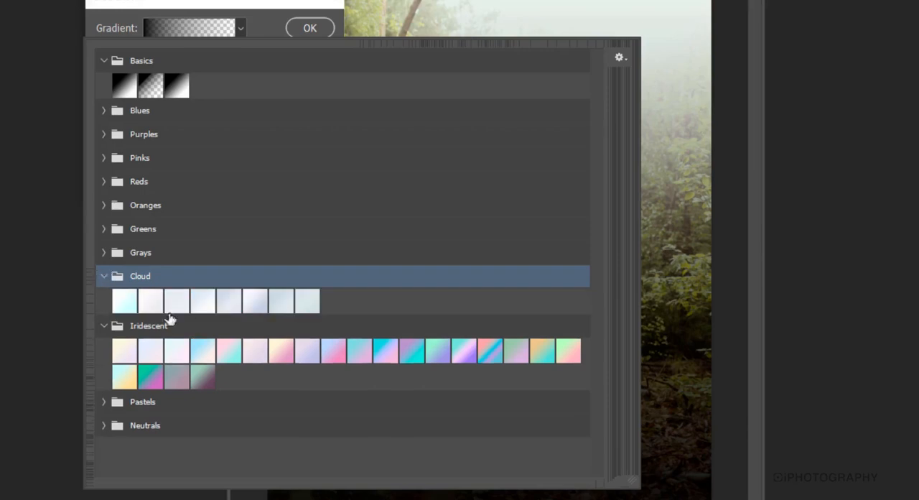
pyautogui.moveTo(107, 282)
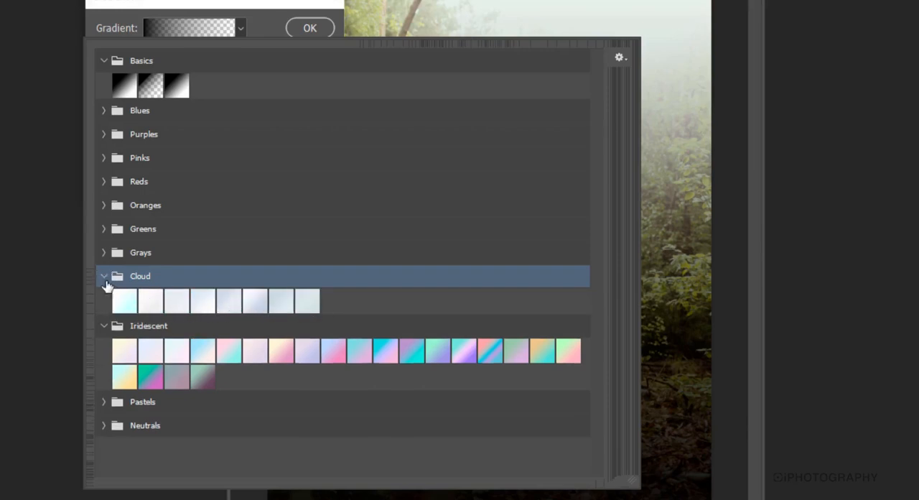
pyautogui.moveTo(111, 287)
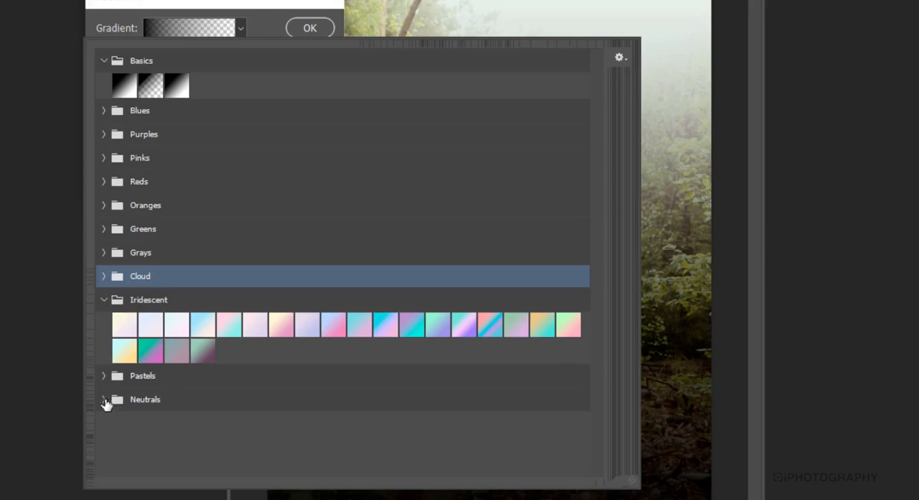
pyautogui.click(104, 399)
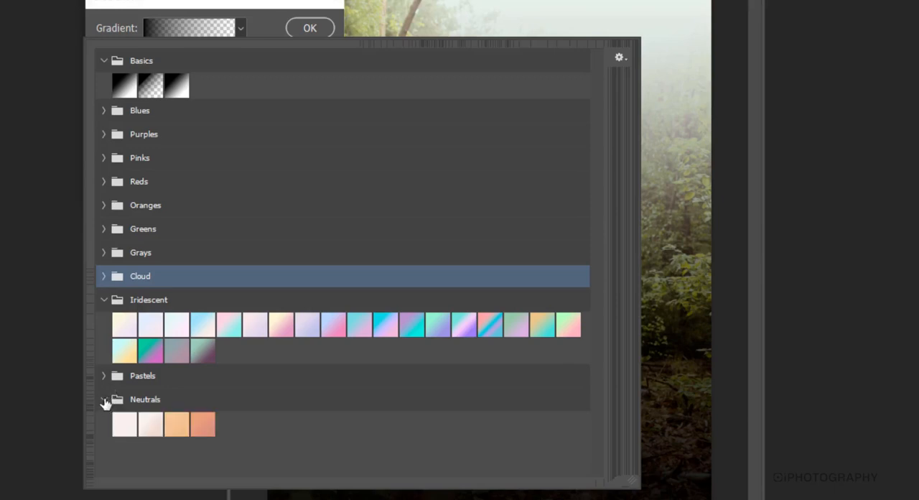
pyautogui.click(104, 375)
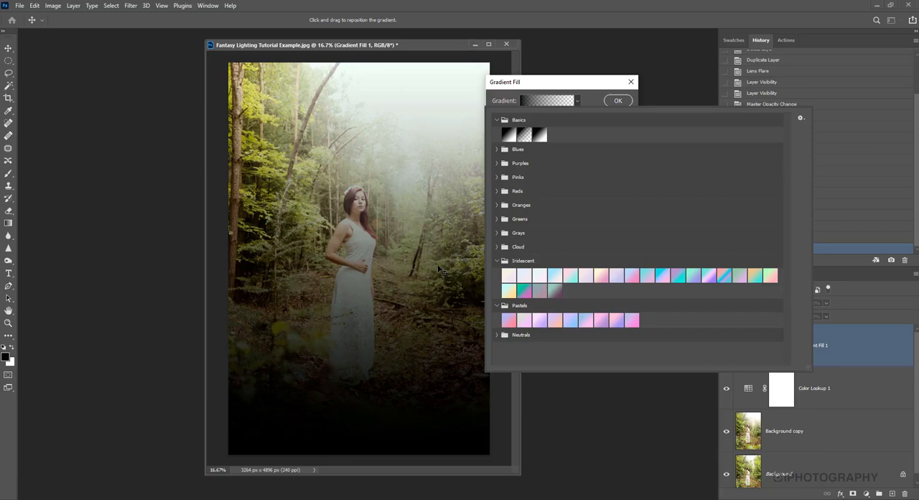
pyautogui.moveTo(579, 302)
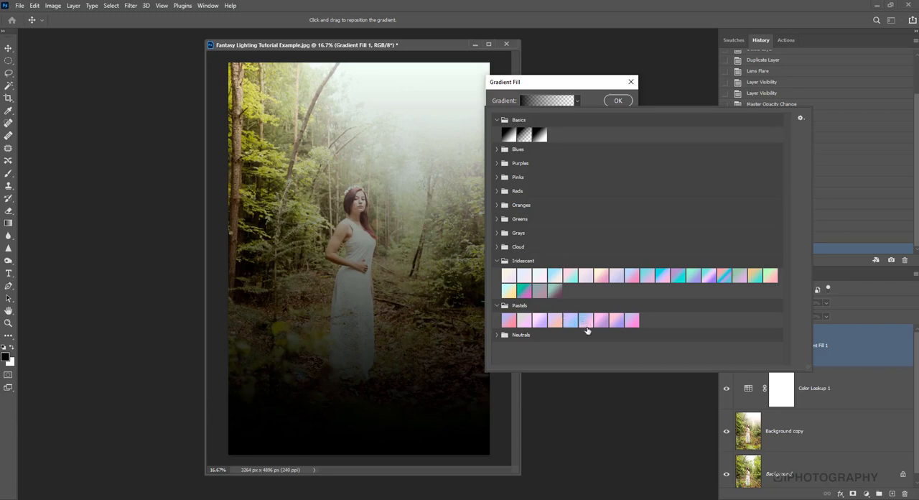
pyautogui.moveTo(587, 322)
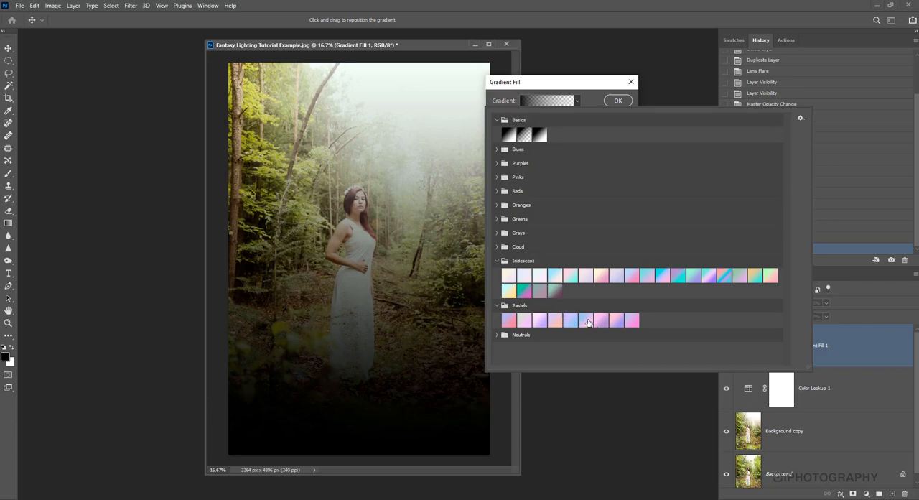
# Step: Choose a pastel blue-to-pink gradient angled about 89° and confirm the fill
pyautogui.click(588, 319)
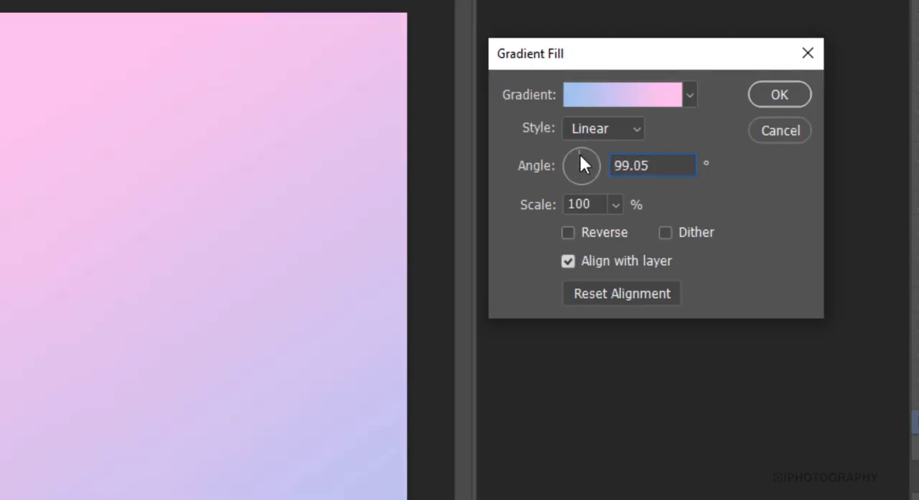
pyautogui.moveTo(581, 158); pyautogui.dragTo(588, 164)
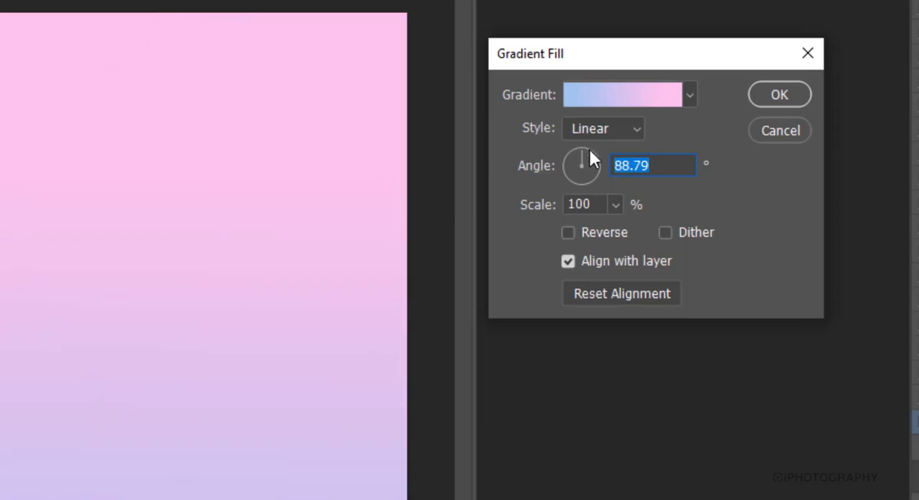
pyautogui.moveTo(614, 216)
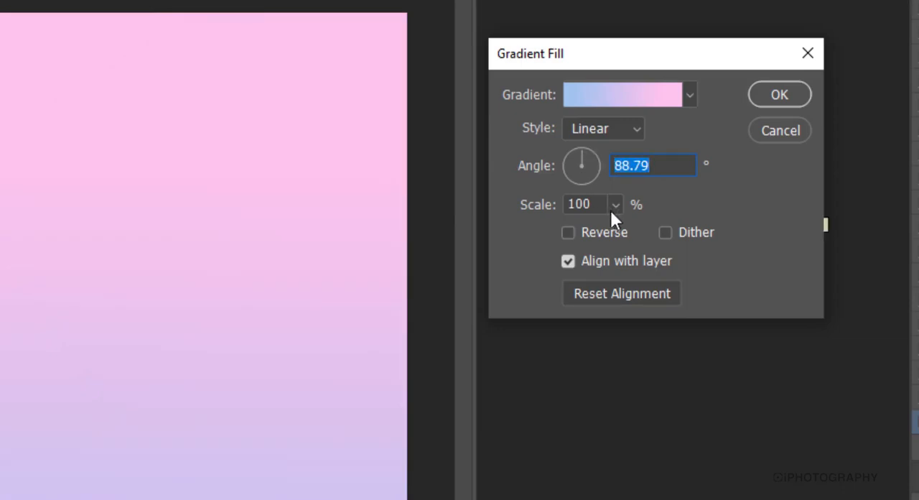
pyautogui.click(781, 94)
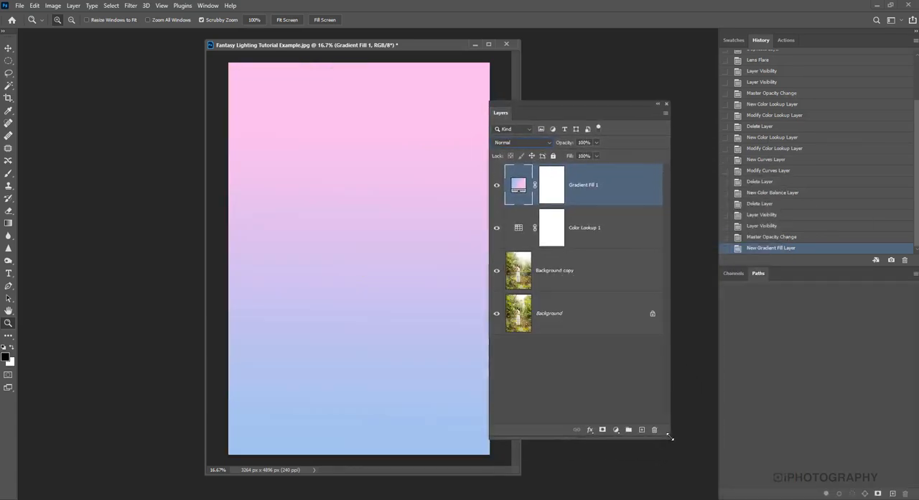
# Step: Cycle Gradient Fill 1 through darkening, Overlay and Vivid Light blends, settling on Hard Light
pyautogui.click(521, 141)
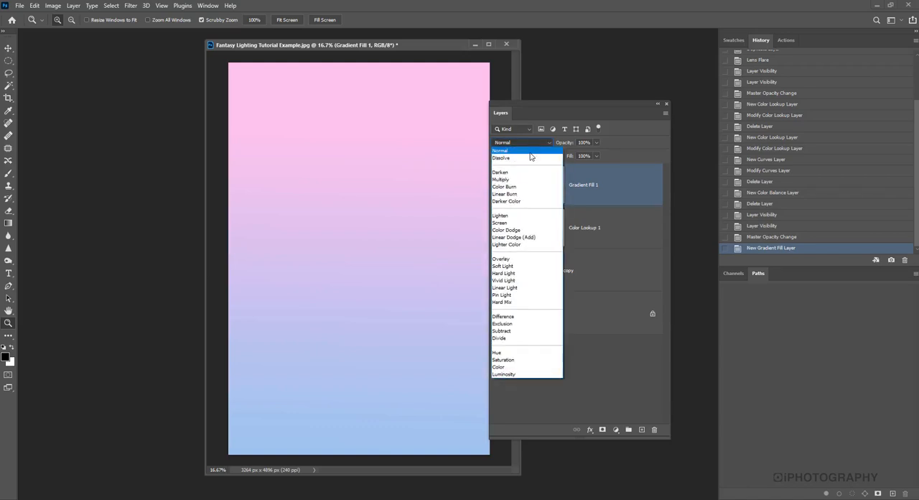
pyautogui.moveTo(525, 159)
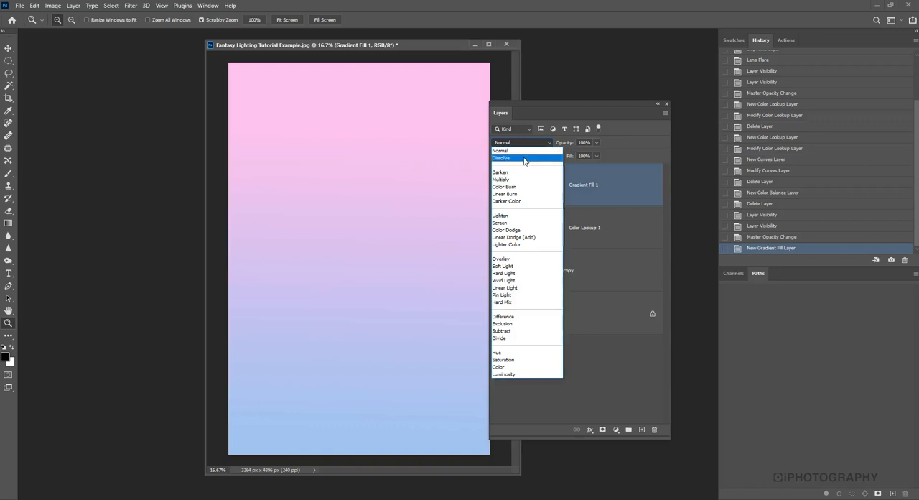
pyautogui.click(501, 172)
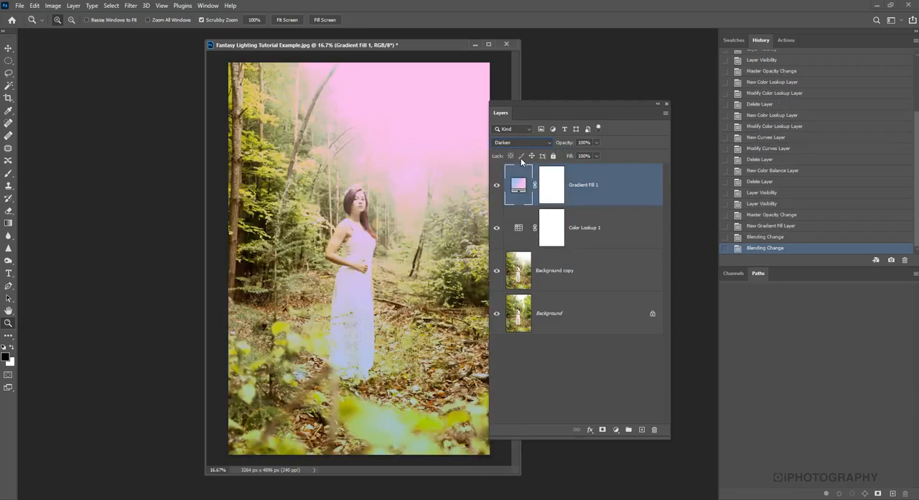
pyautogui.click(522, 142)
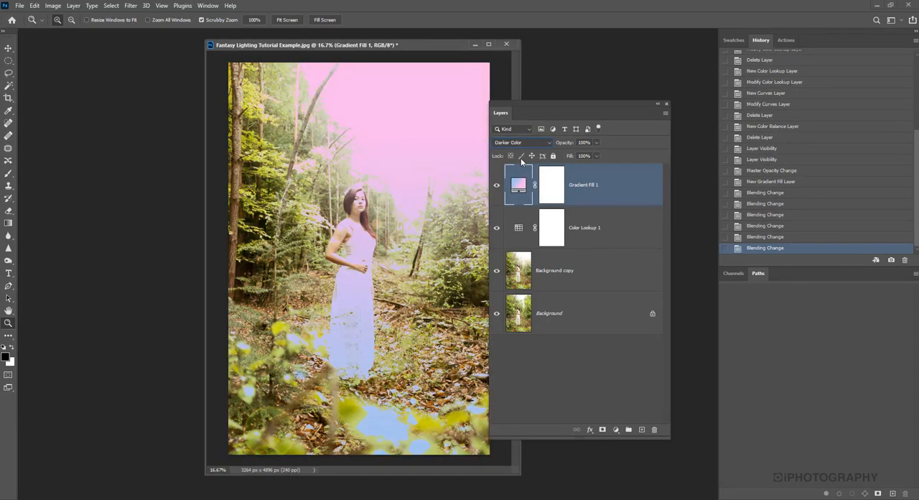
pyautogui.click(522, 142)
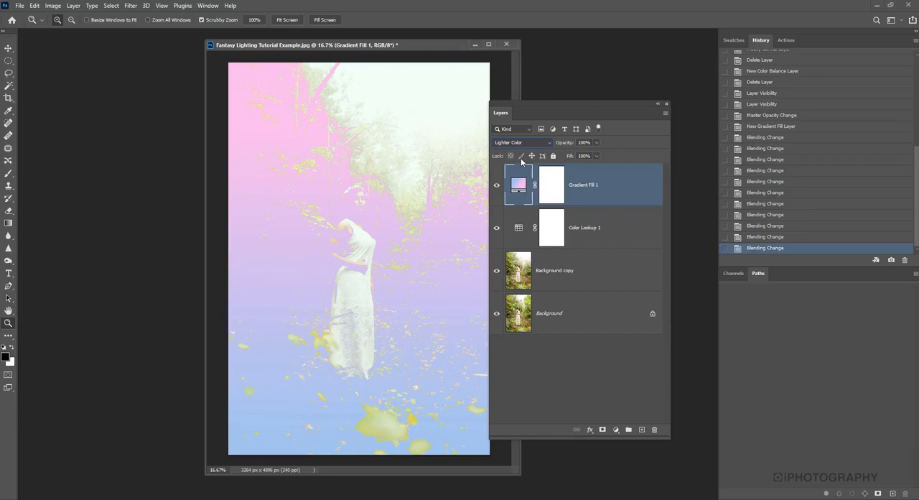
pyautogui.click(523, 142)
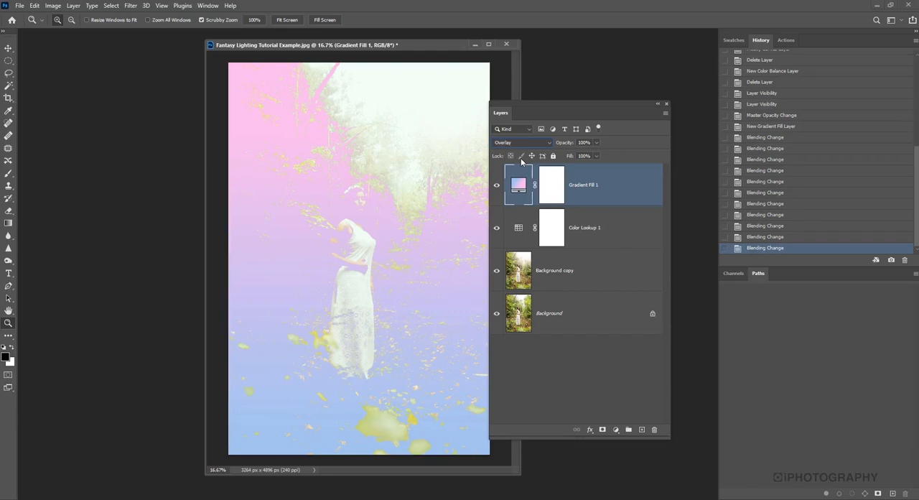
pyautogui.click(522, 142)
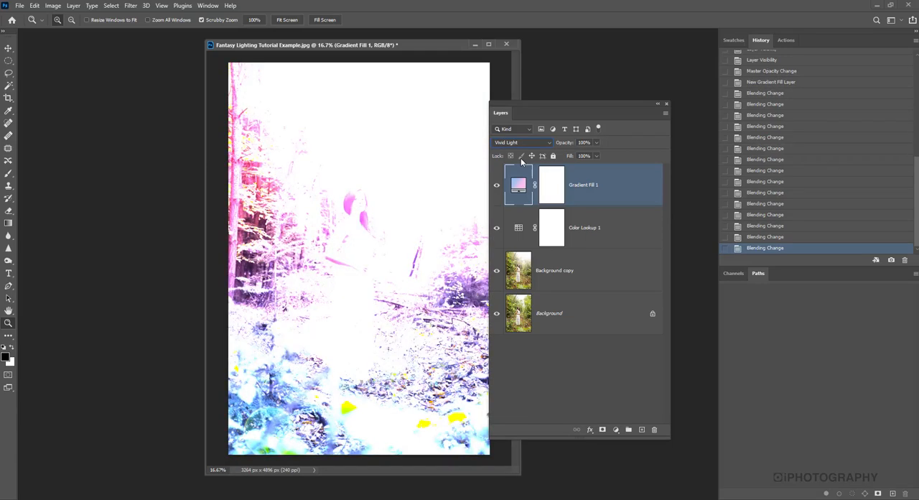
pyautogui.click(522, 142)
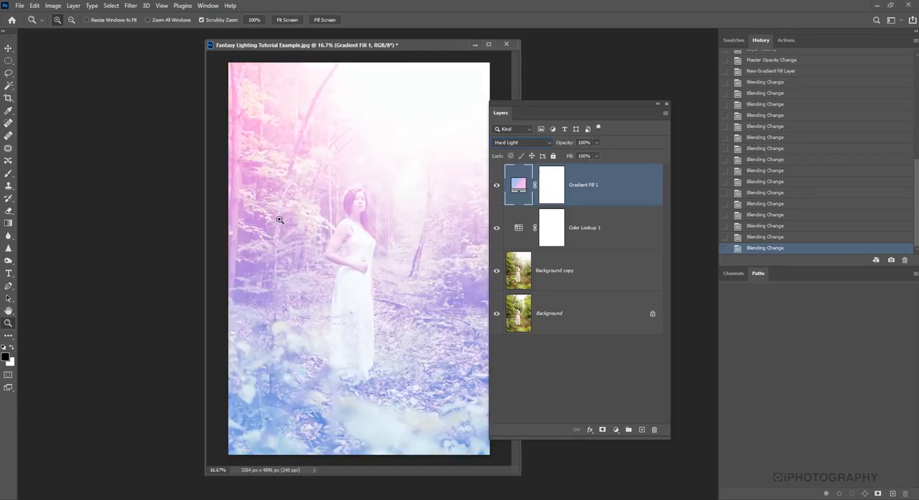
# Step: Lower Gradient Fill 1's opacity to 68% to soften the pastel Hard Light glow
pyautogui.moveTo(596, 143); pyautogui.dragTo(585, 142)
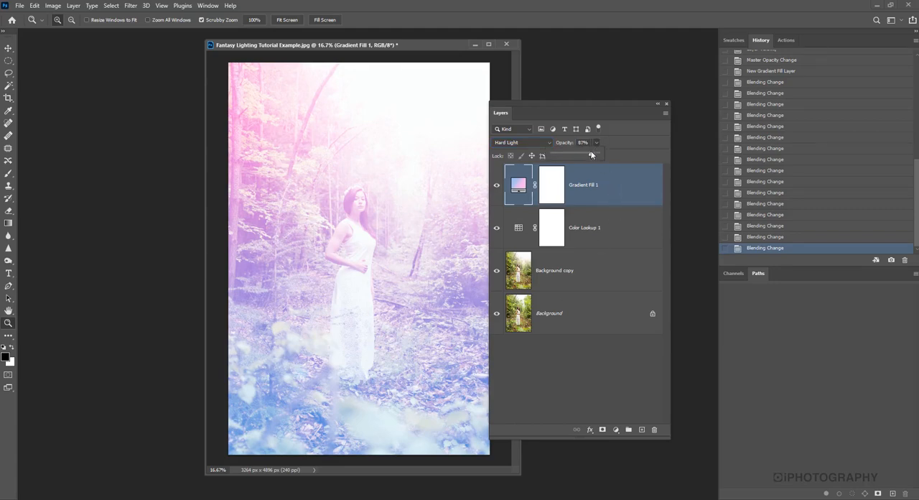
pyautogui.moveTo(590, 156); pyautogui.dragTo(582, 156)
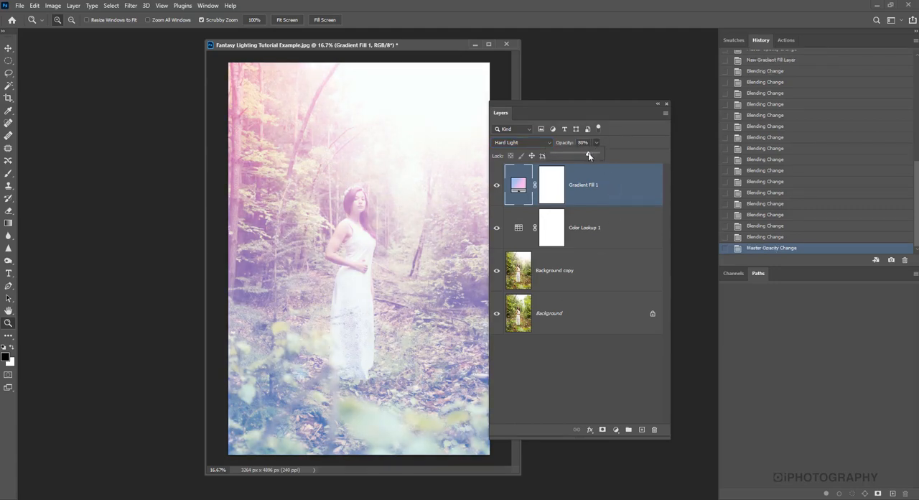
pyautogui.moveTo(588, 156); pyautogui.dragTo(590, 156)
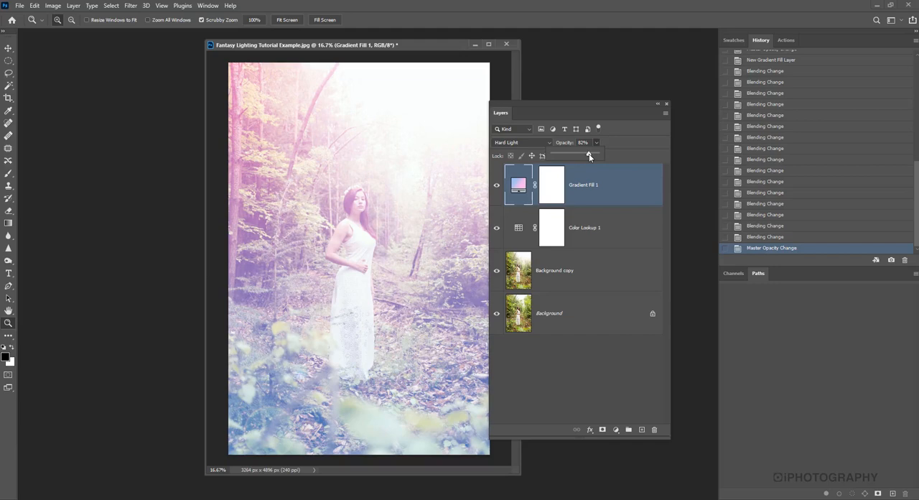
pyautogui.moveTo(591, 156); pyautogui.dragTo(587, 156)
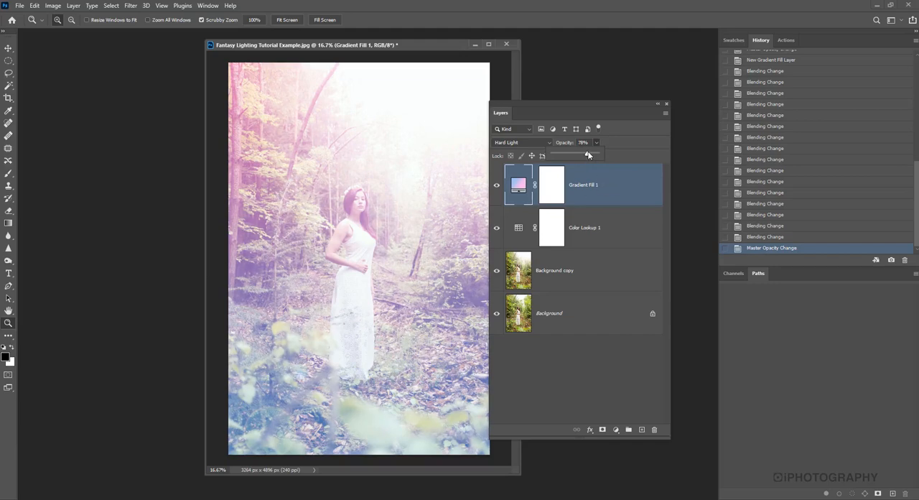
pyautogui.moveTo(587, 155); pyautogui.dragTo(585, 155)
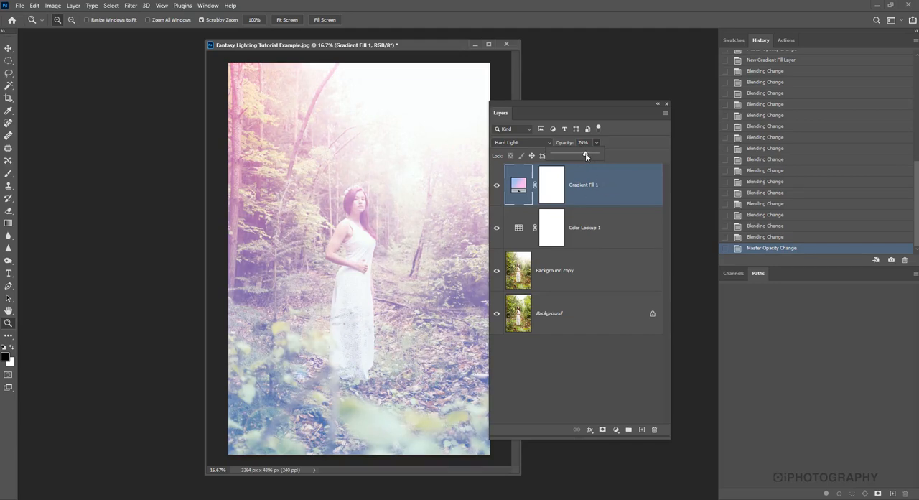
pyautogui.moveTo(587, 155); pyautogui.dragTo(584, 156)
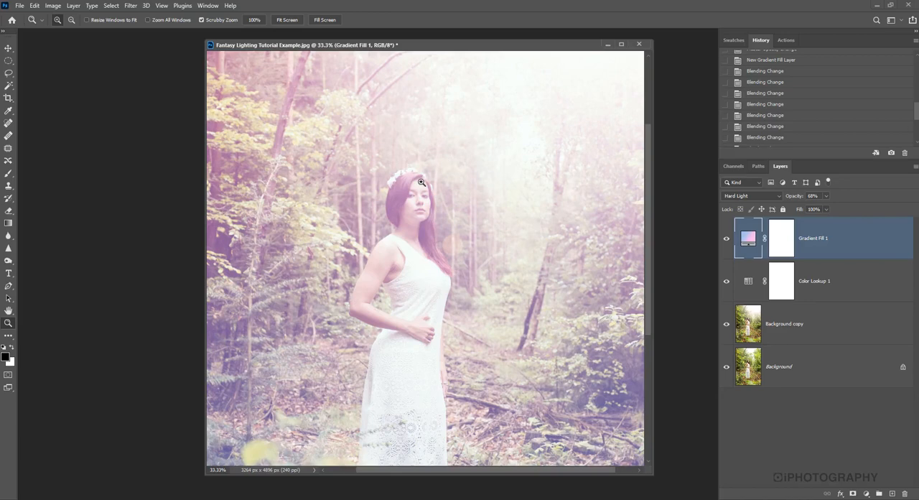
pyautogui.moveTo(480, 166)
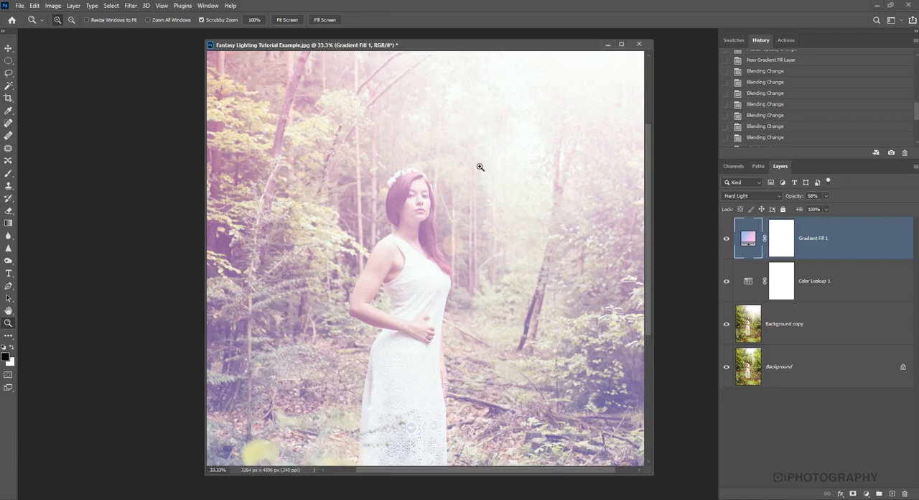
pyautogui.moveTo(360, 175)
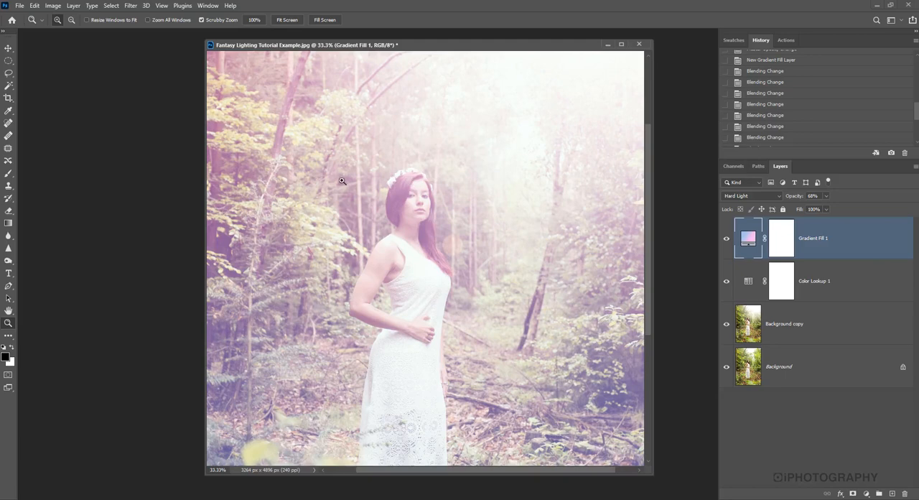
pyautogui.moveTo(401, 174)
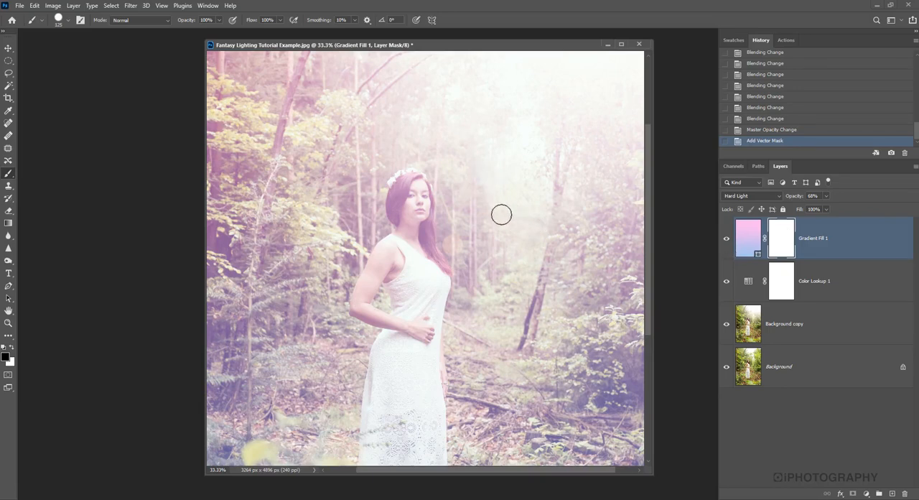
pyautogui.moveTo(577, 185)
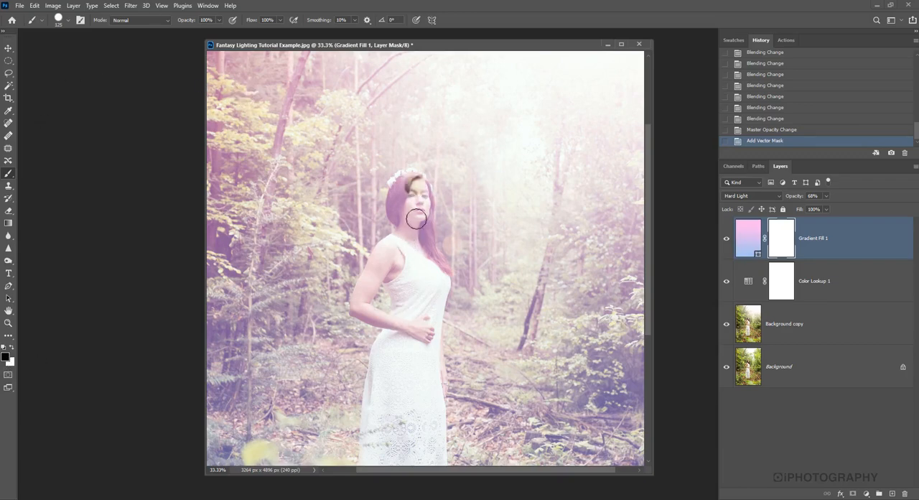
pyautogui.moveTo(419, 217); pyautogui.dragTo(398, 205)
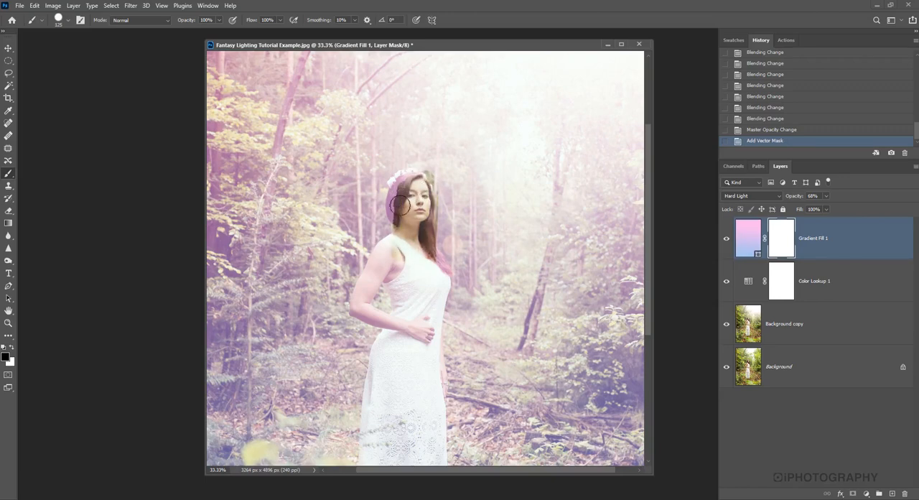
pyautogui.moveTo(399, 205); pyautogui.dragTo(445, 165)
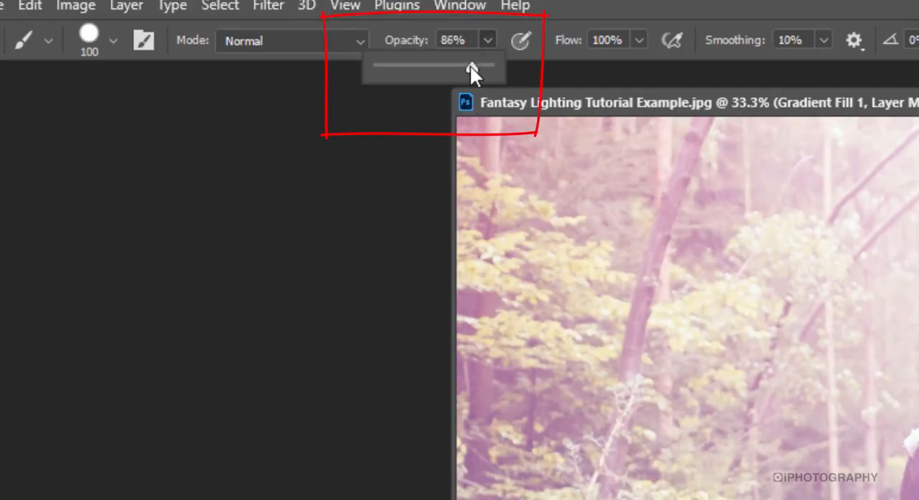
# Step: Lower the brush opacity to about 27%
pyautogui.moveTo(470, 67); pyautogui.dragTo(422, 67)
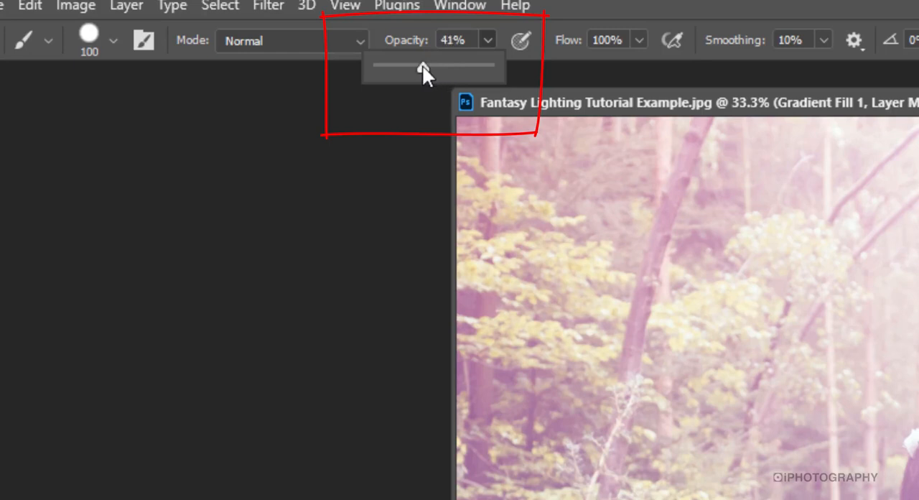
pyautogui.moveTo(422, 67); pyautogui.dragTo(415, 67)
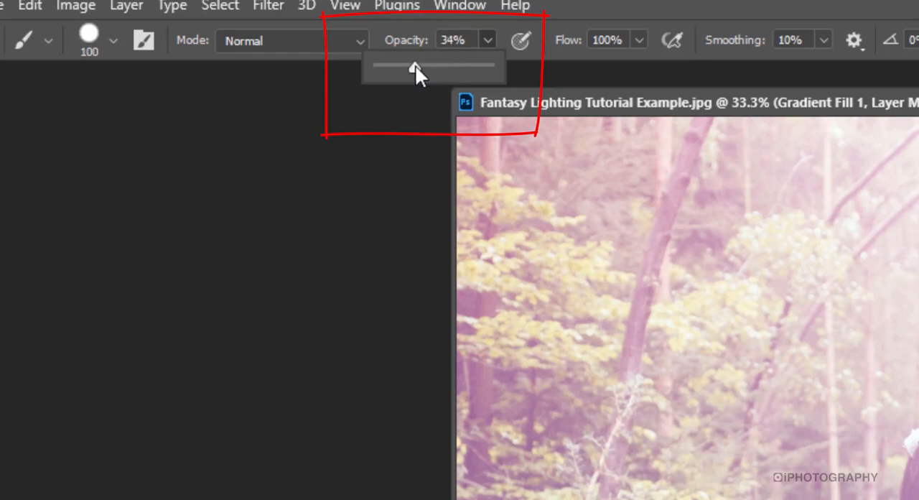
pyautogui.moveTo(415, 67); pyautogui.dragTo(408, 66)
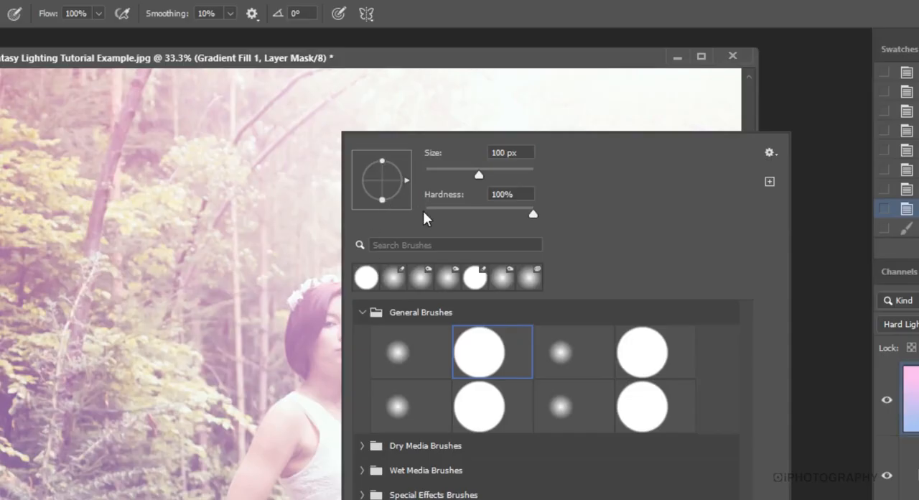
pyautogui.moveTo(474, 214)
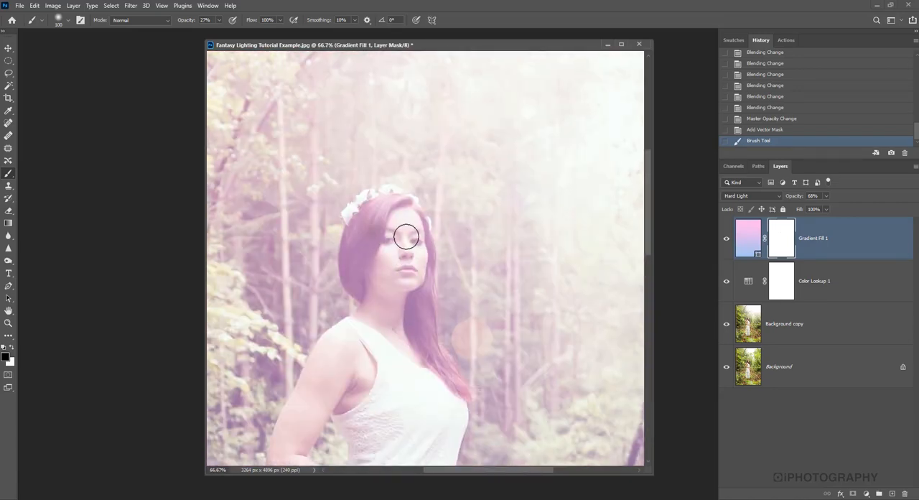
# Step: Paint black on the gradient mask over the woman's eyes, side of head and chin
pyautogui.moveTo(405, 237); pyautogui.dragTo(373, 237)
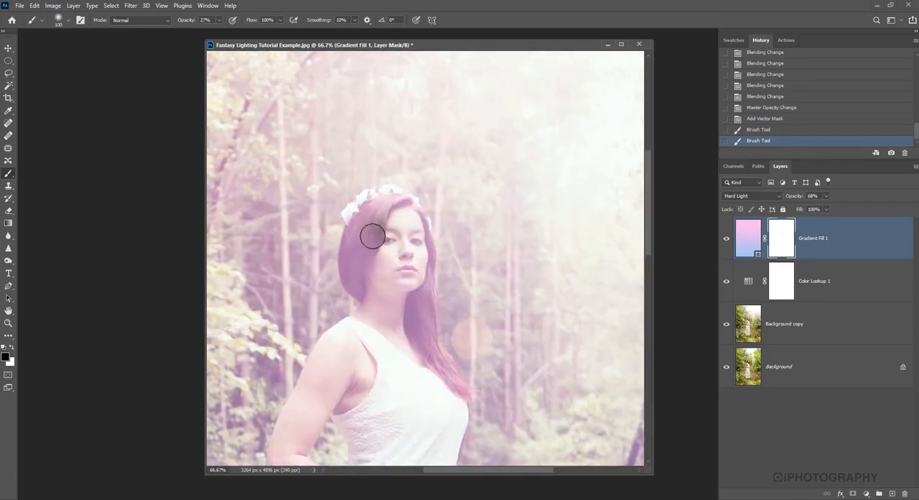
pyautogui.moveTo(372, 235); pyautogui.dragTo(393, 278)
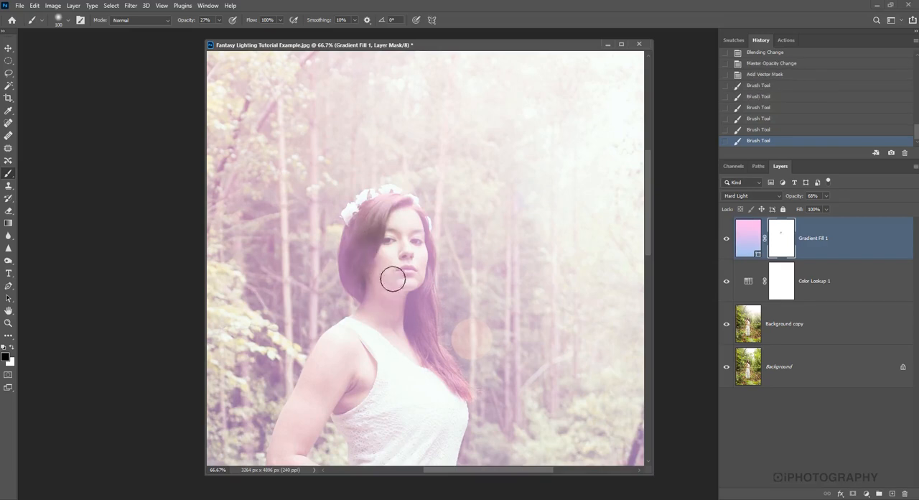
pyautogui.moveTo(393, 278); pyautogui.dragTo(420, 238)
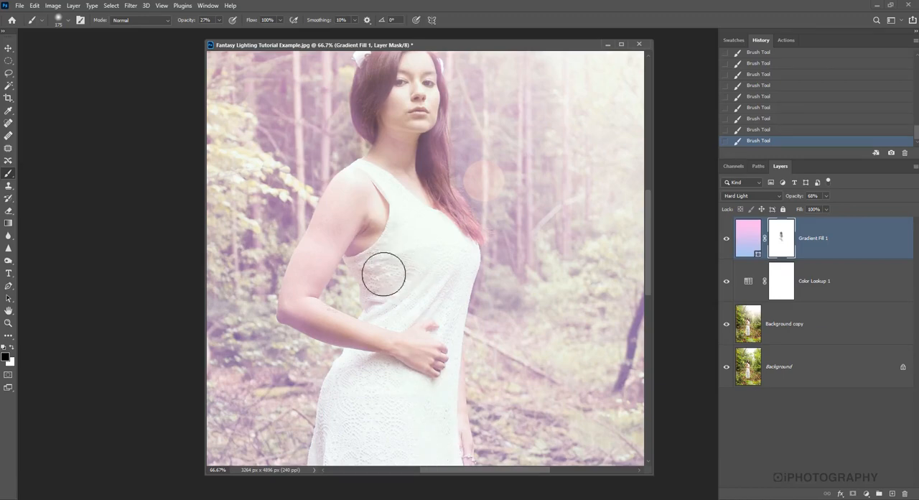
pyautogui.scroll(-3)
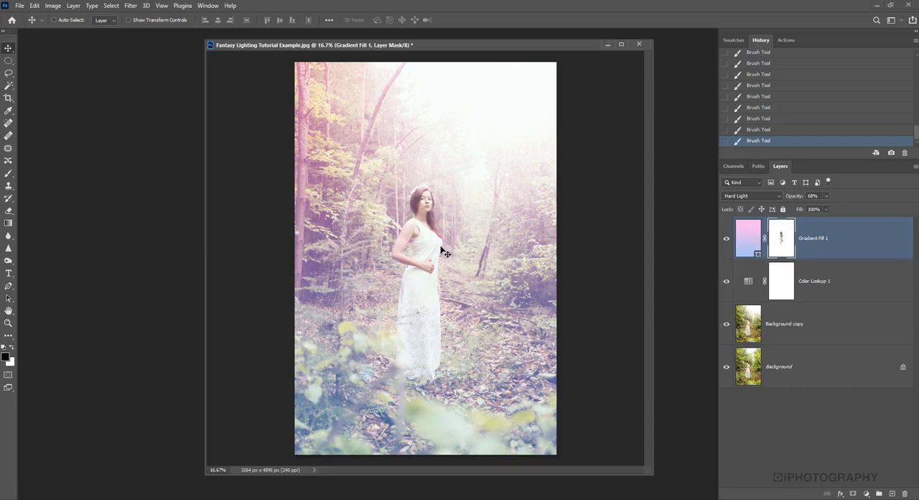
pyautogui.moveTo(436, 217)
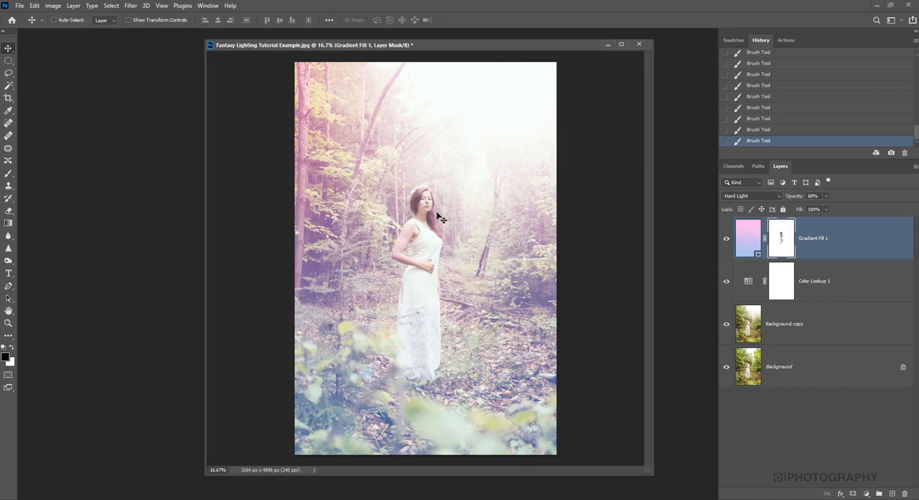
pyautogui.moveTo(863, 286)
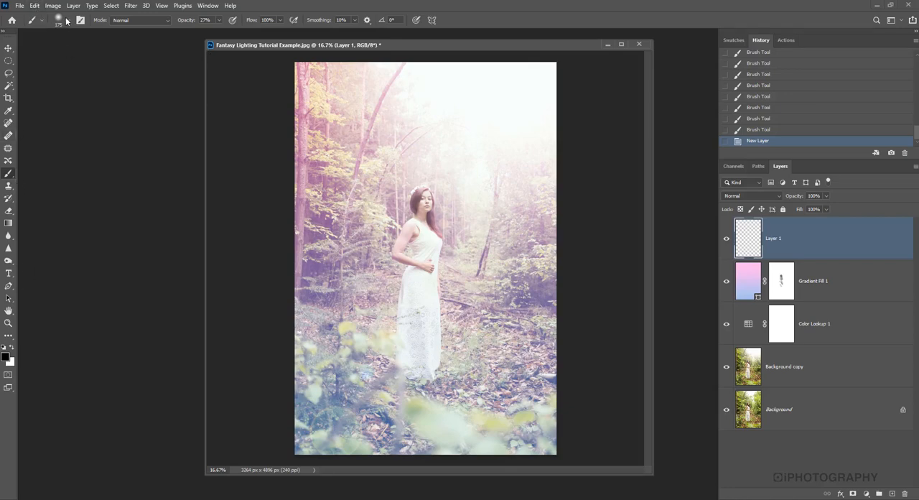
pyautogui.moveTo(68, 22)
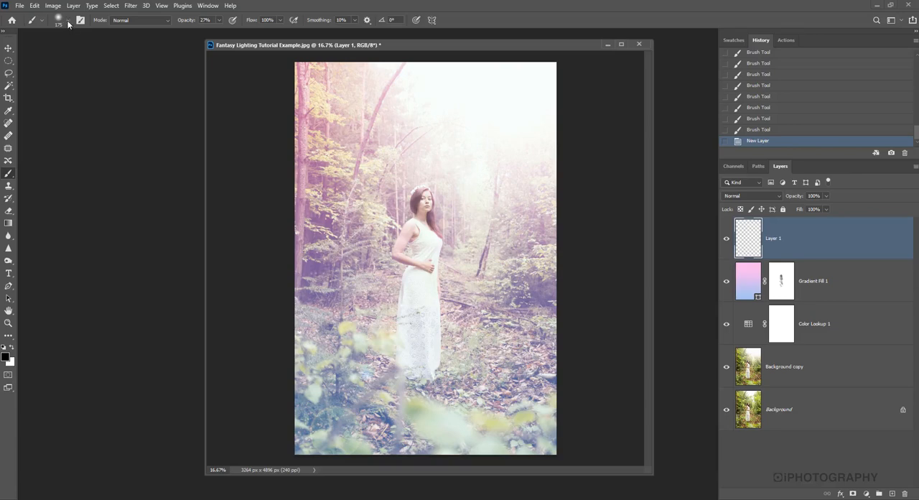
# Step: Choose the first Snow Brushes preset, about 2874 px, from the Brush Preset picker
pyautogui.click(58, 19)
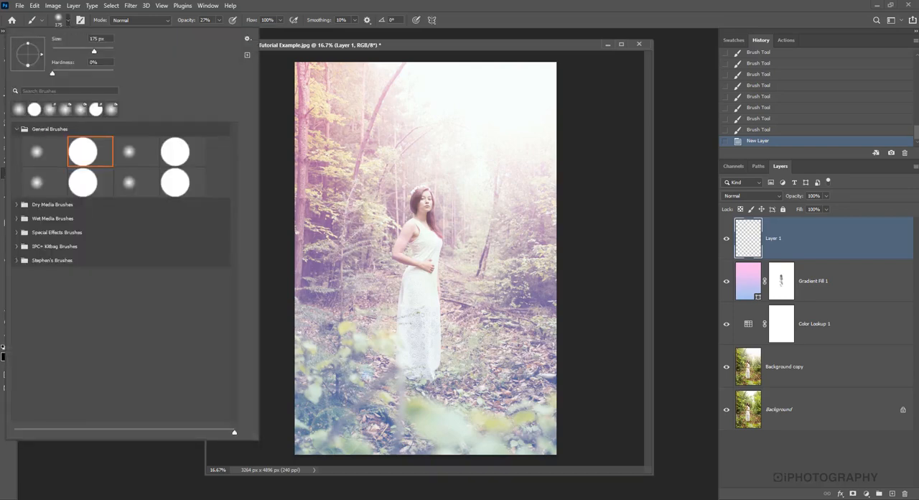
pyautogui.click(16, 260)
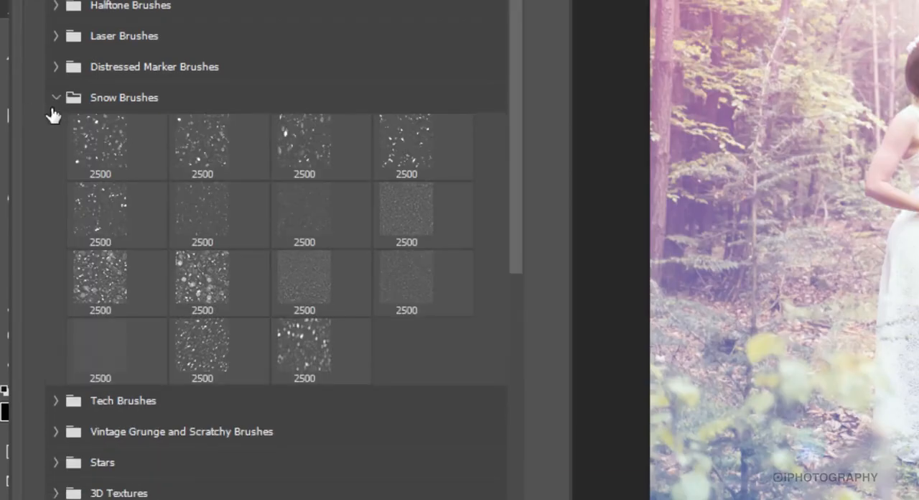
pyautogui.moveTo(87, 170)
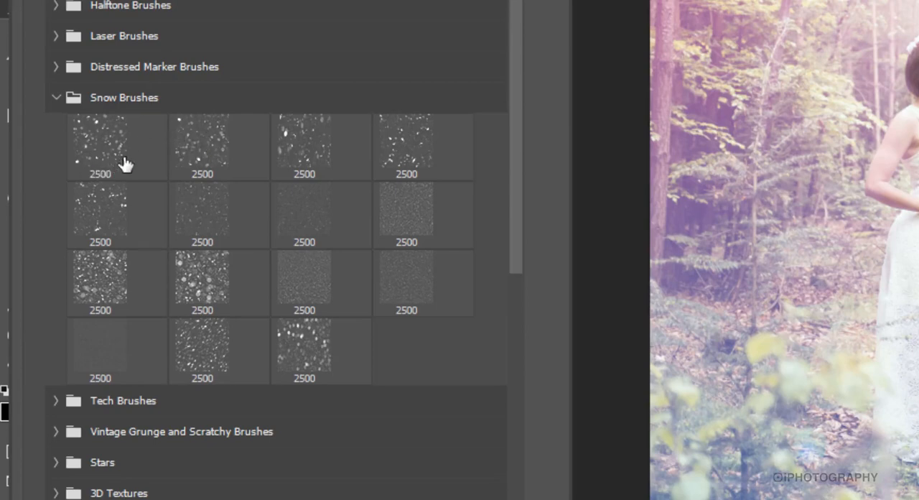
pyautogui.click(116, 146)
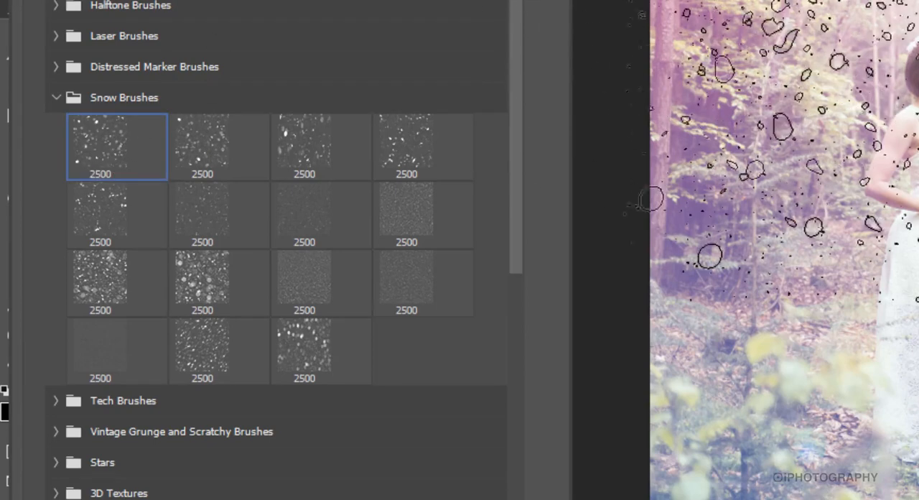
pyautogui.click(116, 147)
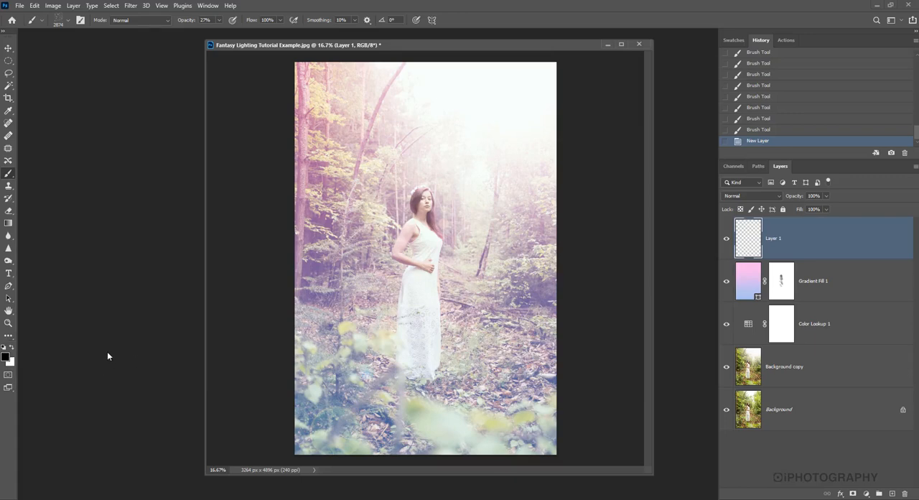
pyautogui.moveTo(97, 352)
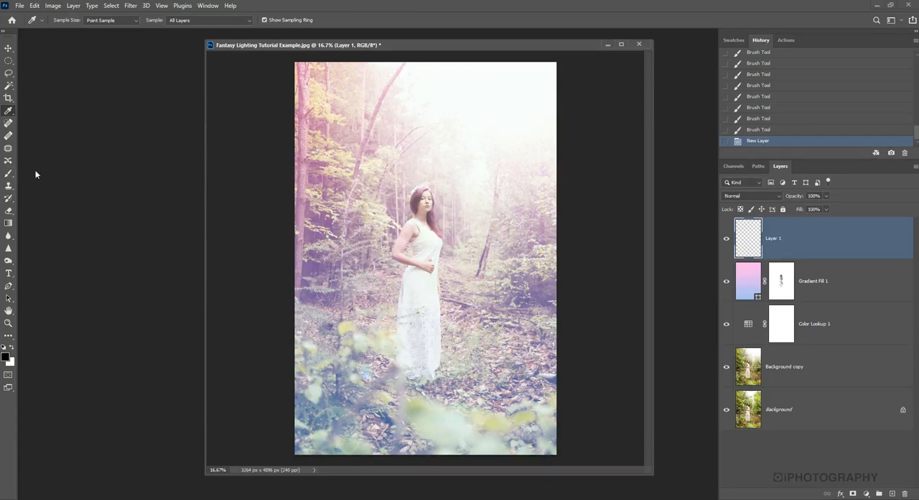
pyautogui.moveTo(77, 120)
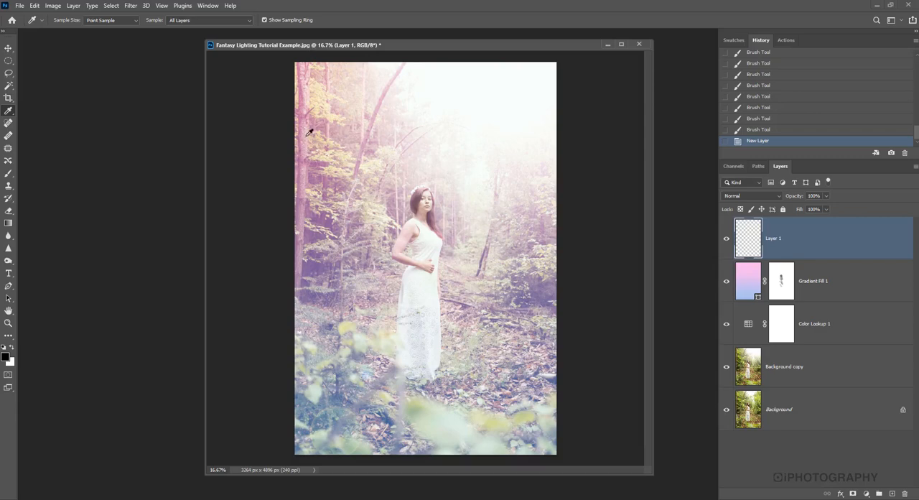
pyautogui.moveTo(309, 145)
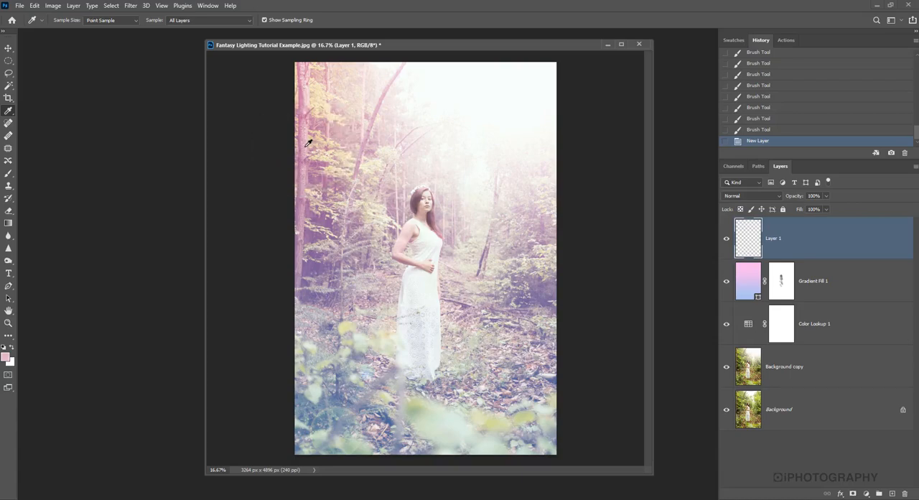
pyautogui.moveTo(299, 180)
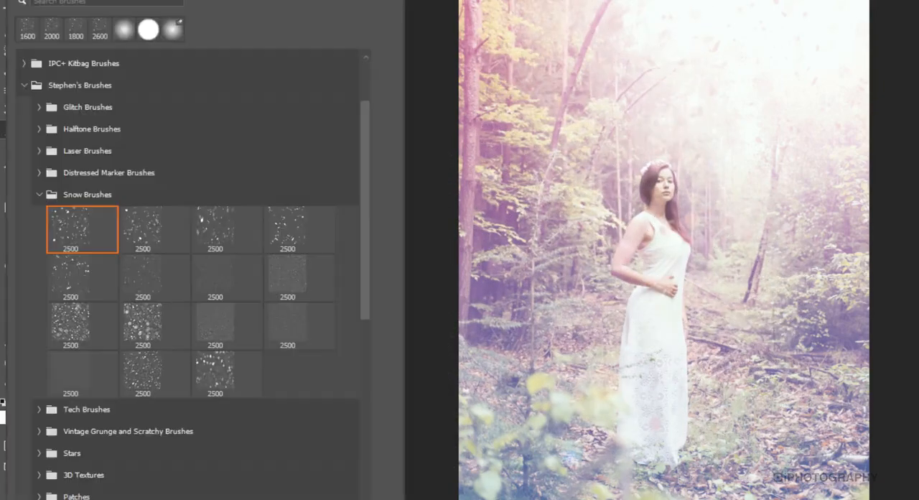
# Step: Switch to a different Snow Brushes variant at 1600 px
pyautogui.click(300, 230)
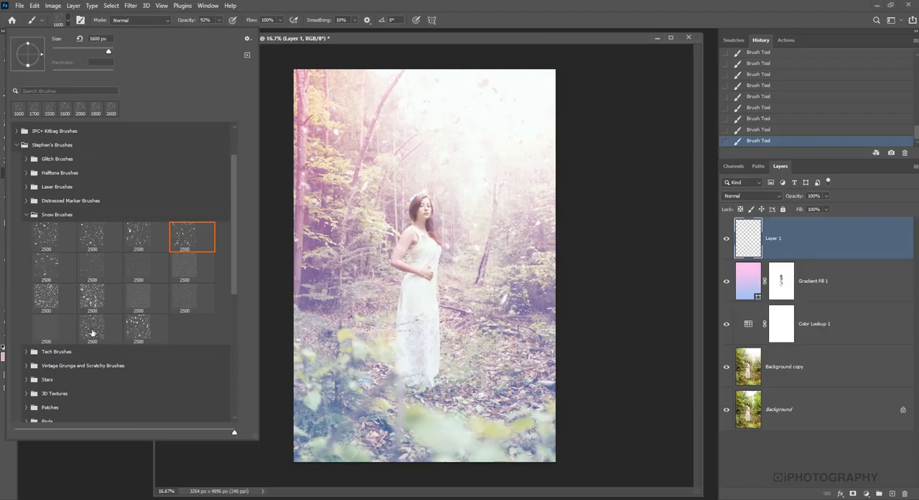
pyautogui.click(92, 299)
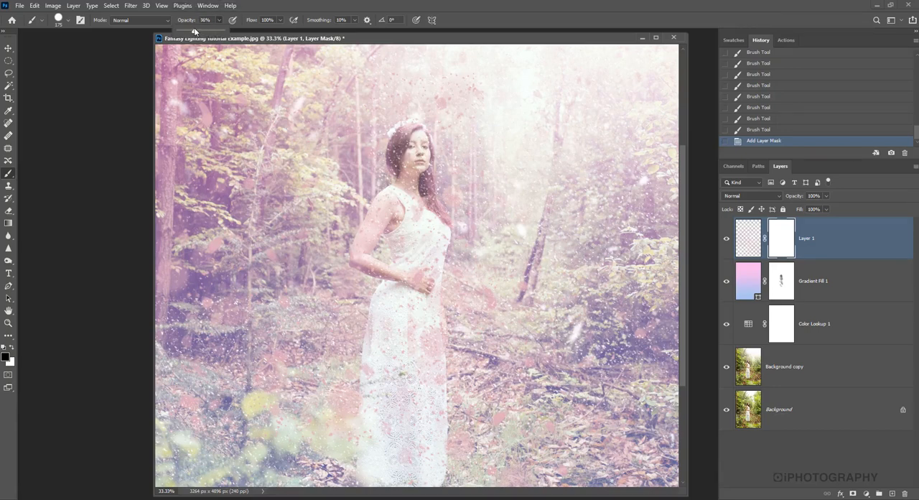
# Step: Paint black on Layer 1's mask over the woman with a soft 33% brush
pyautogui.click(75, 13)
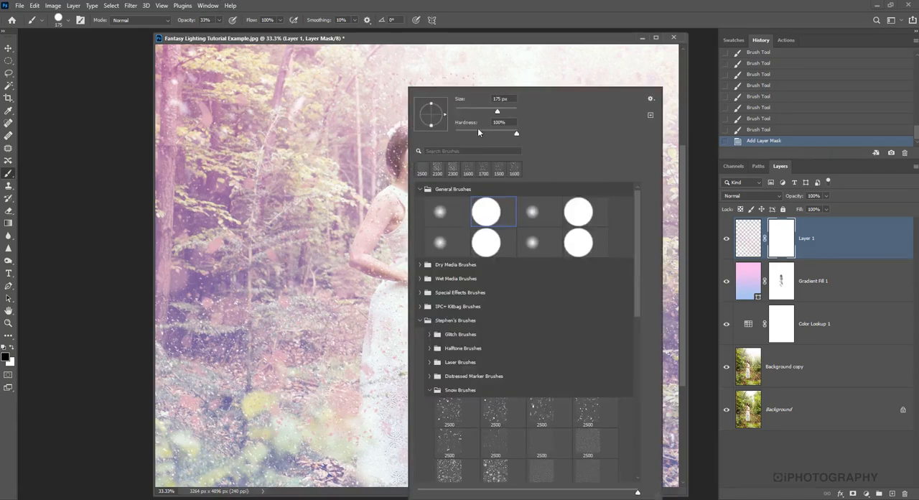
pyautogui.click(423, 147)
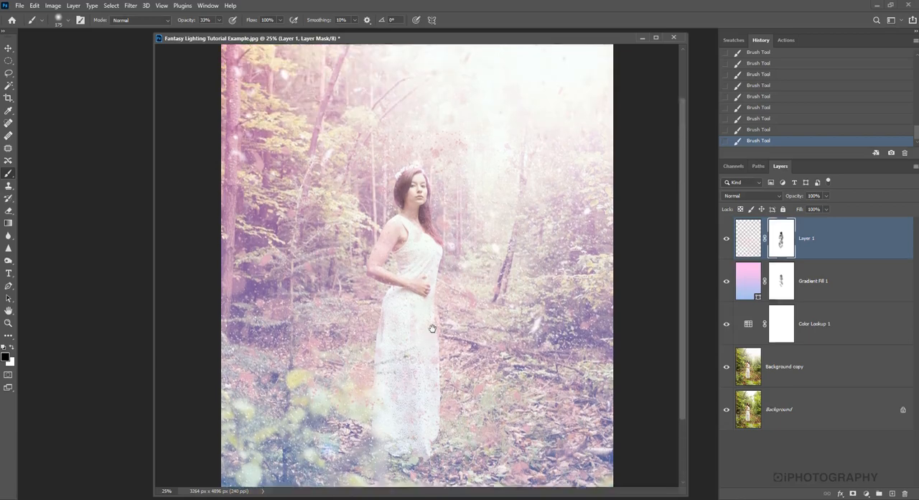
pyautogui.moveTo(431, 328); pyautogui.dragTo(451, 318)
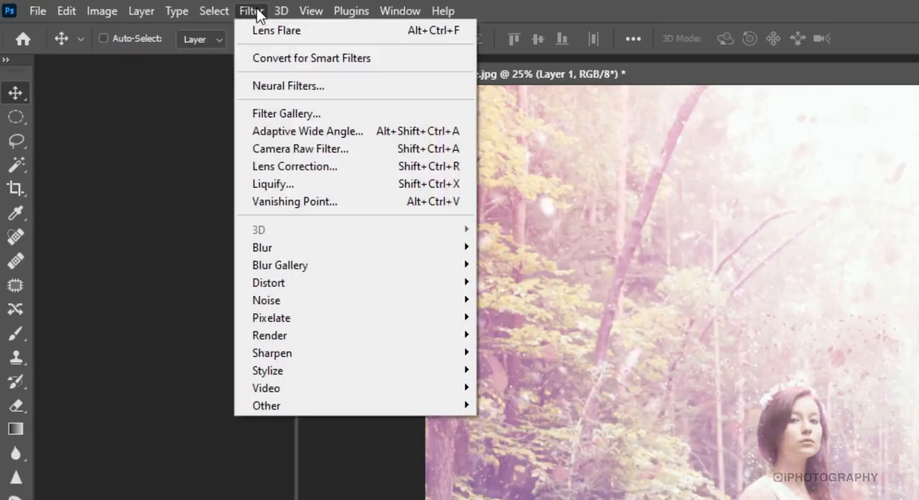
pyautogui.moveTo(263, 247)
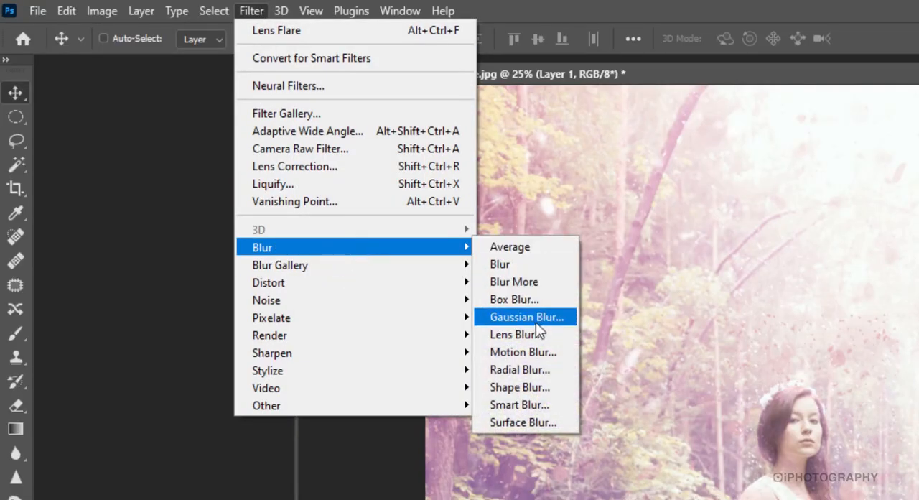
# Step: Apply a Gaussian Blur with a 2.5 px radius to Layer 1
pyautogui.click(523, 317)
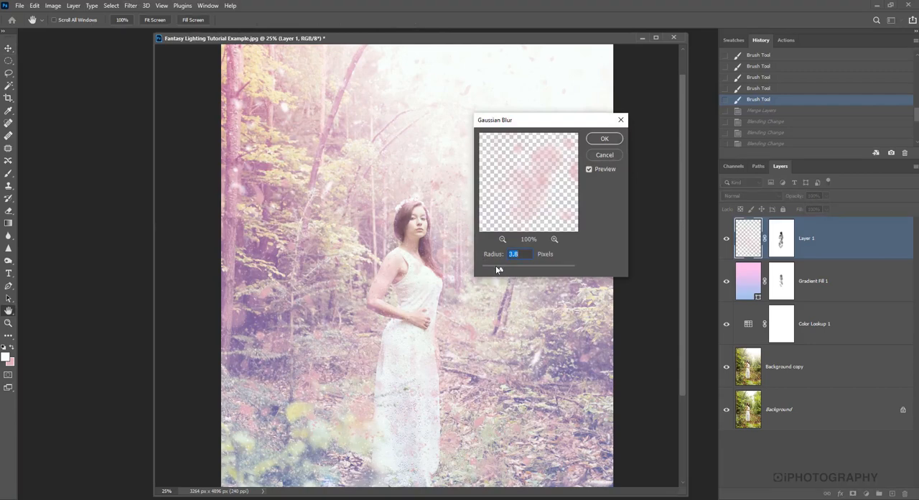
pyautogui.moveTo(498, 269); pyautogui.dragTo(490, 269)
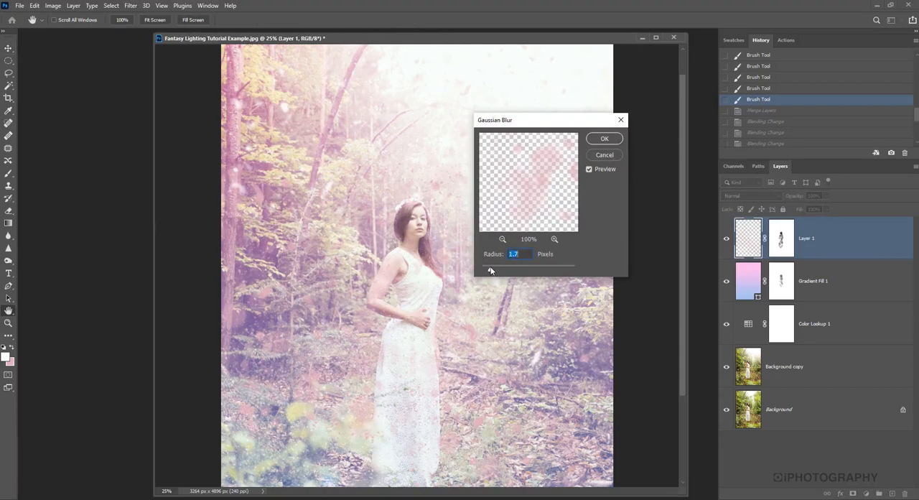
pyautogui.moveTo(491, 270); pyautogui.dragTo(498, 271)
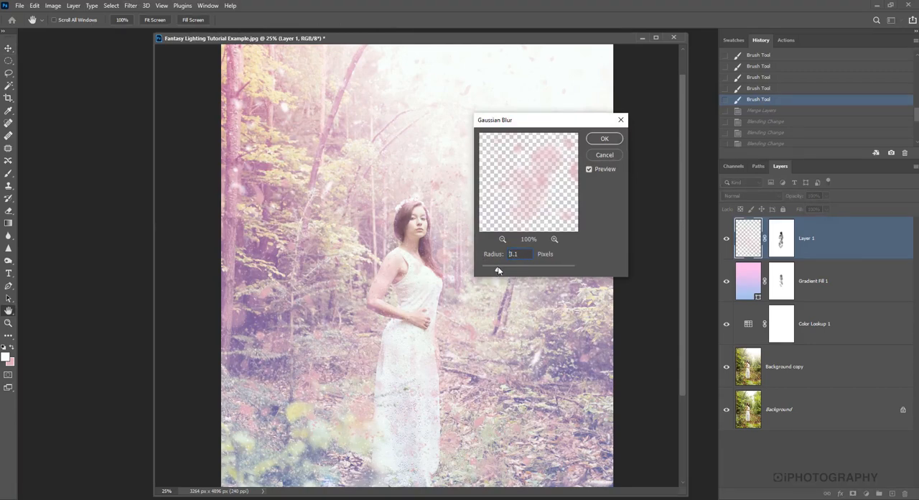
pyautogui.moveTo(498, 270); pyautogui.dragTo(507, 271)
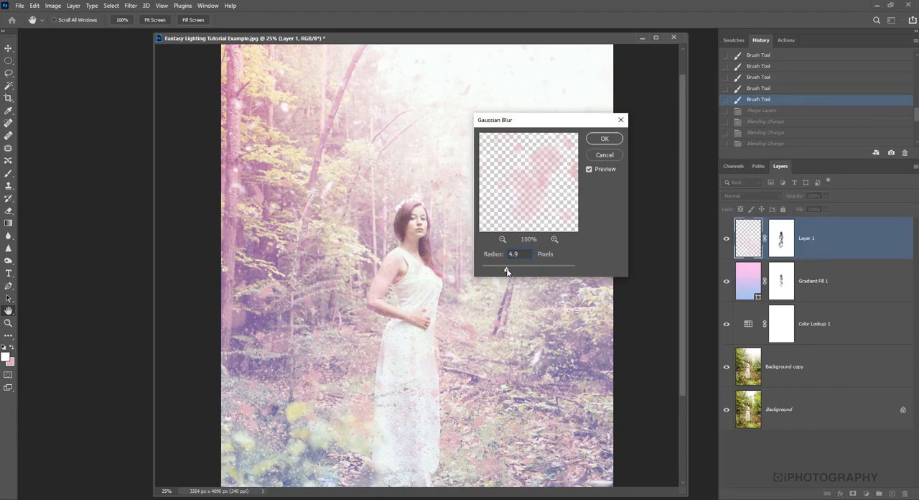
pyautogui.moveTo(506, 272); pyautogui.dragTo(500, 271)
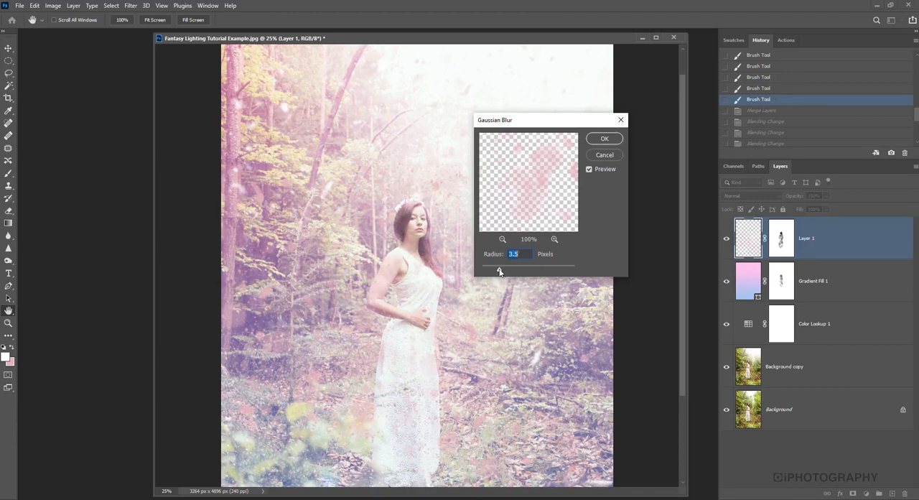
pyautogui.moveTo(500, 270); pyautogui.dragTo(494, 269)
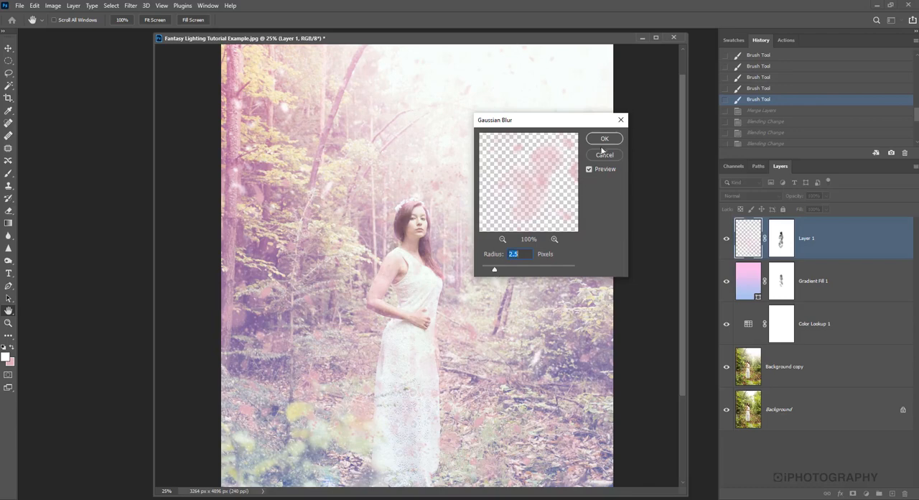
pyautogui.click(604, 138)
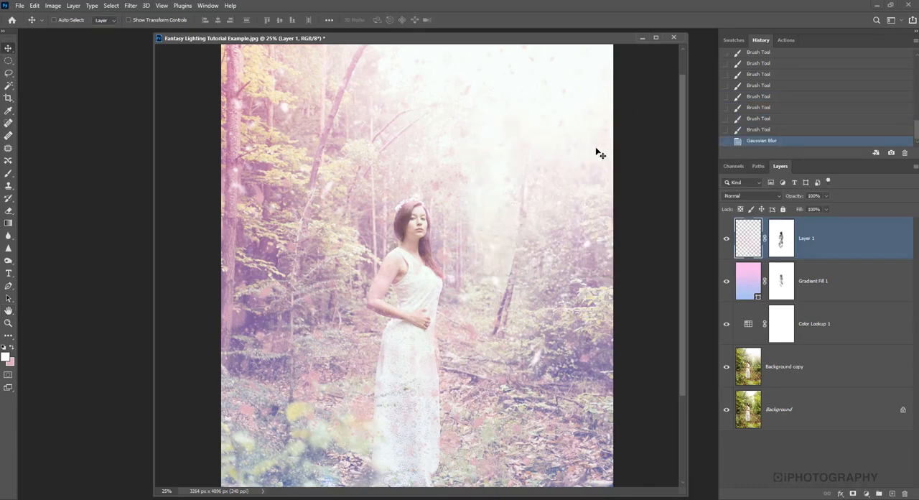
pyautogui.moveTo(497, 190)
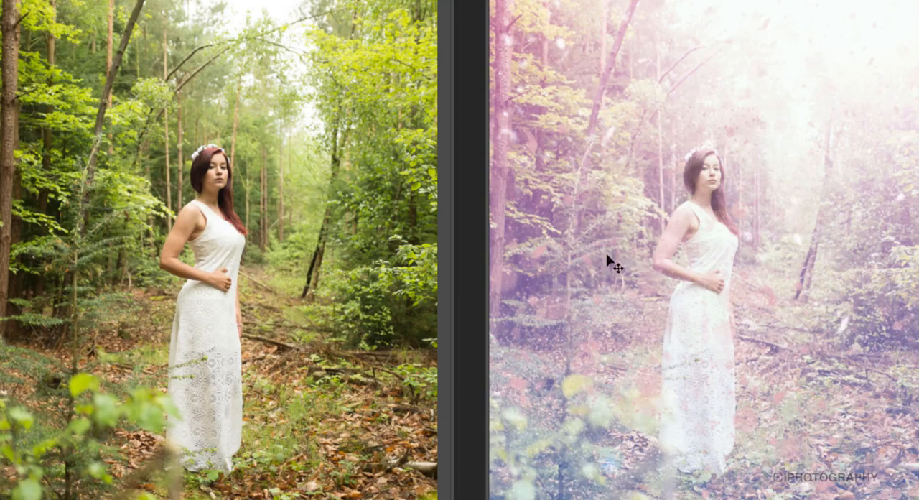
pyautogui.moveTo(644, 381)
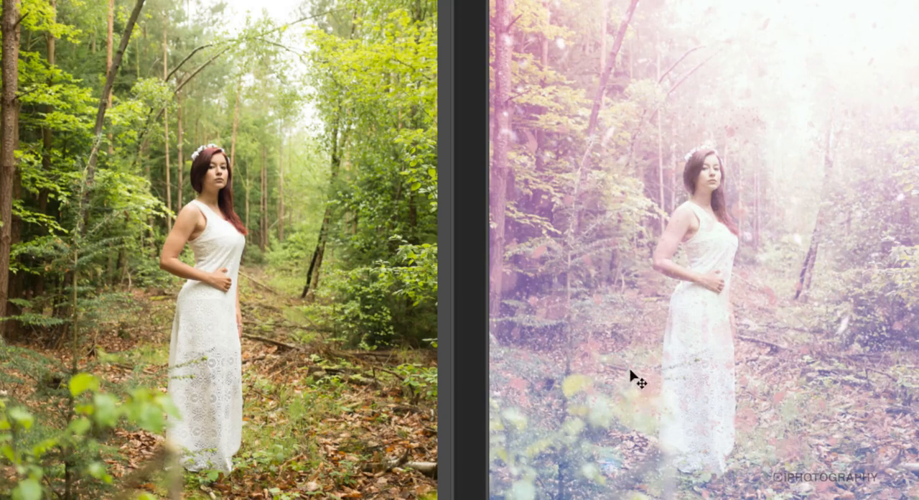
pyautogui.moveTo(719, 235)
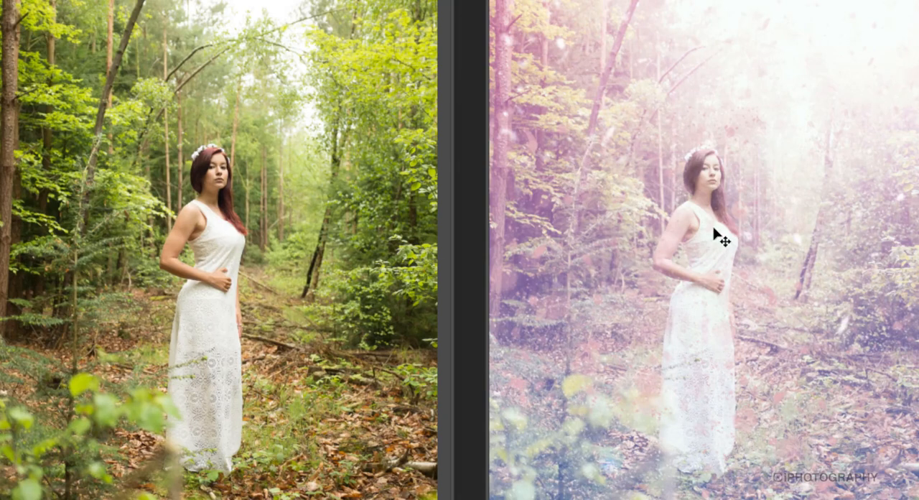